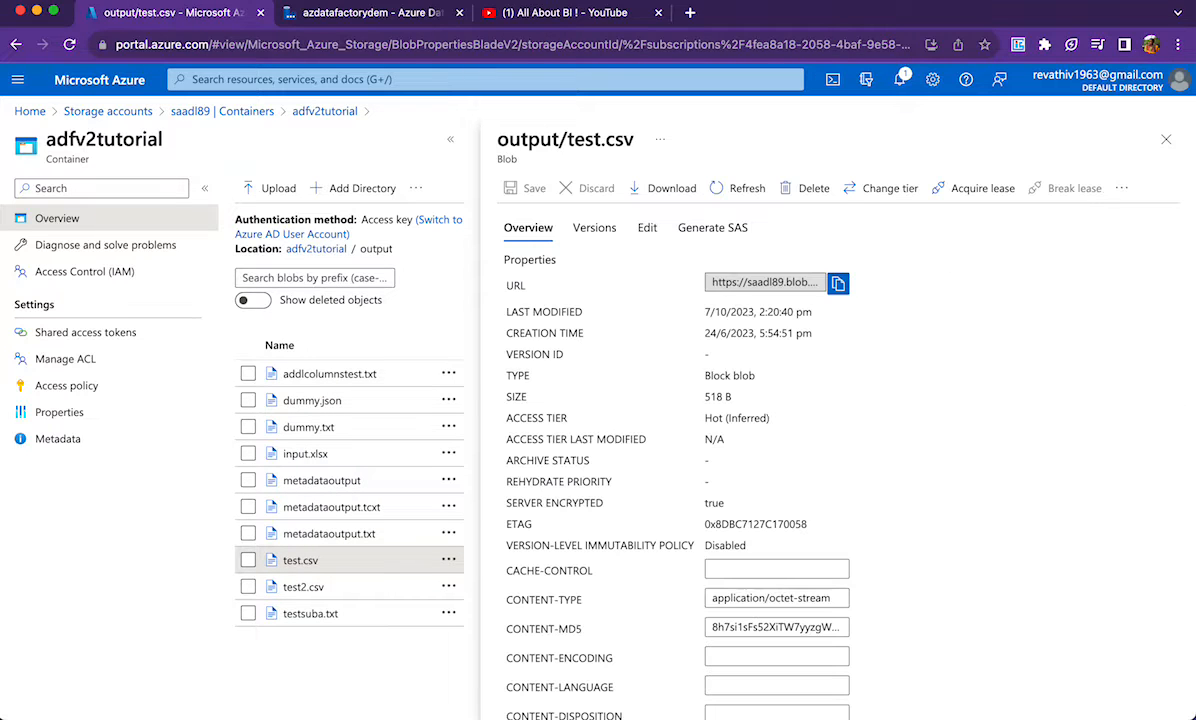
Step: Review test.csv's properties showing its 518 B size in the output folder
{"action": "left_click", "coordinate": [648, 228]}
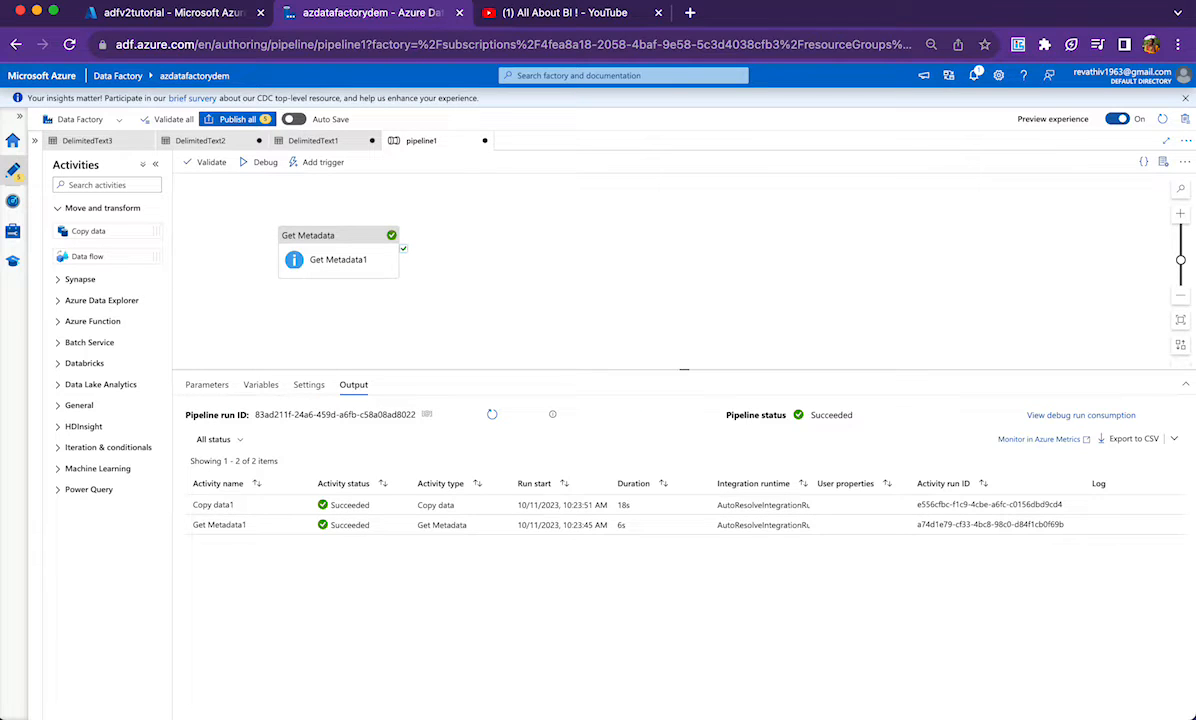
Step: View DelimitedText2's parameterised file path, then return to Get Metadata's settings for test.csv
{"action": "left_click", "coordinate": [338, 254]}
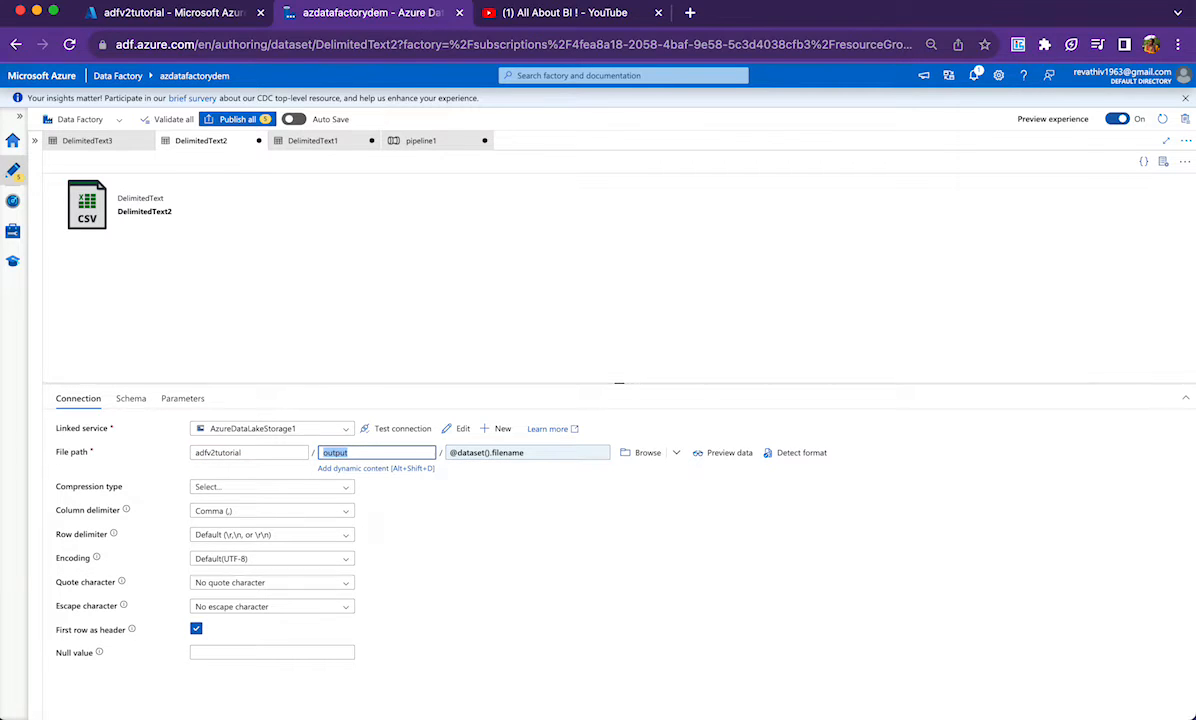
{"action": "left_click", "coordinate": [420, 140]}
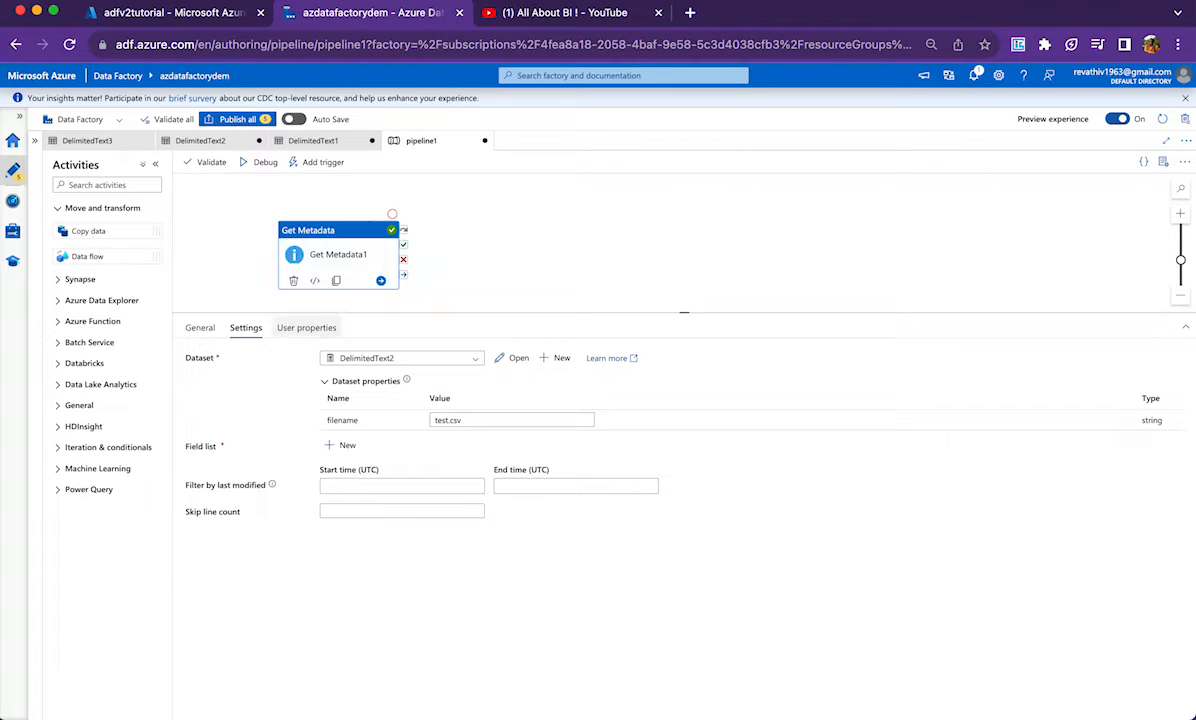
Step: Add Structure, Size and Column count to Get Metadata's field list for test.csv
{"action": "left_click", "coordinate": [510, 420]}
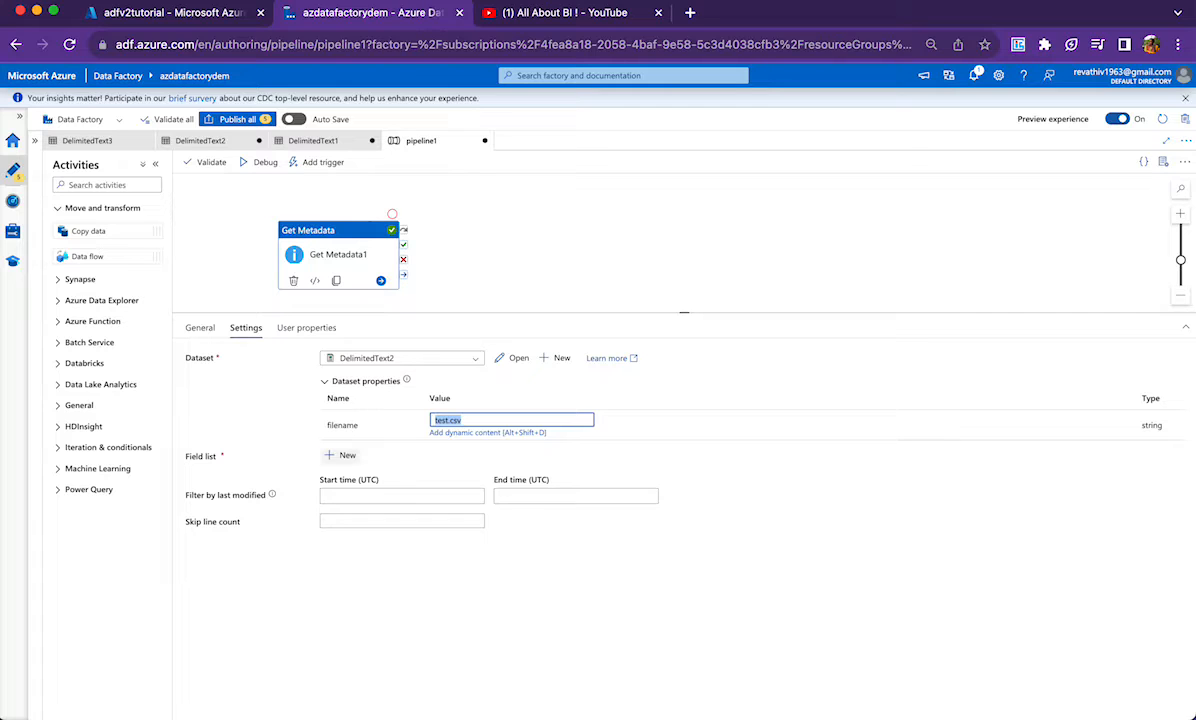
{"action": "left_click", "coordinate": [342, 446]}
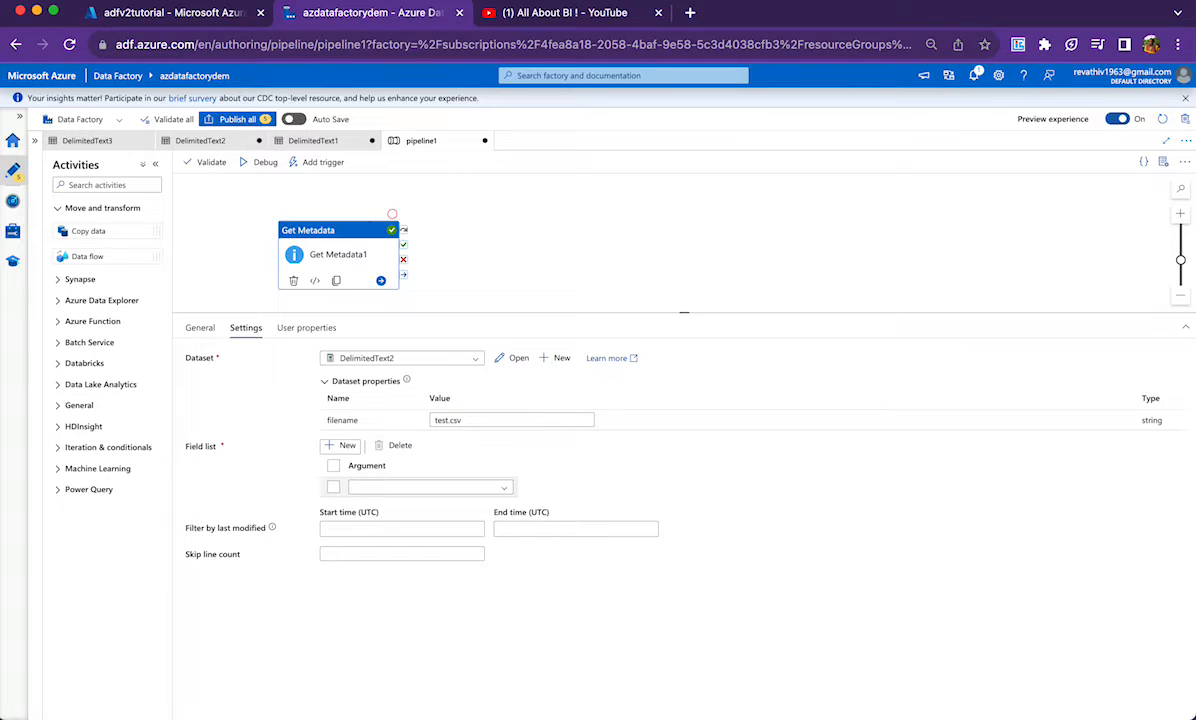
{"action": "left_click", "coordinate": [430, 488]}
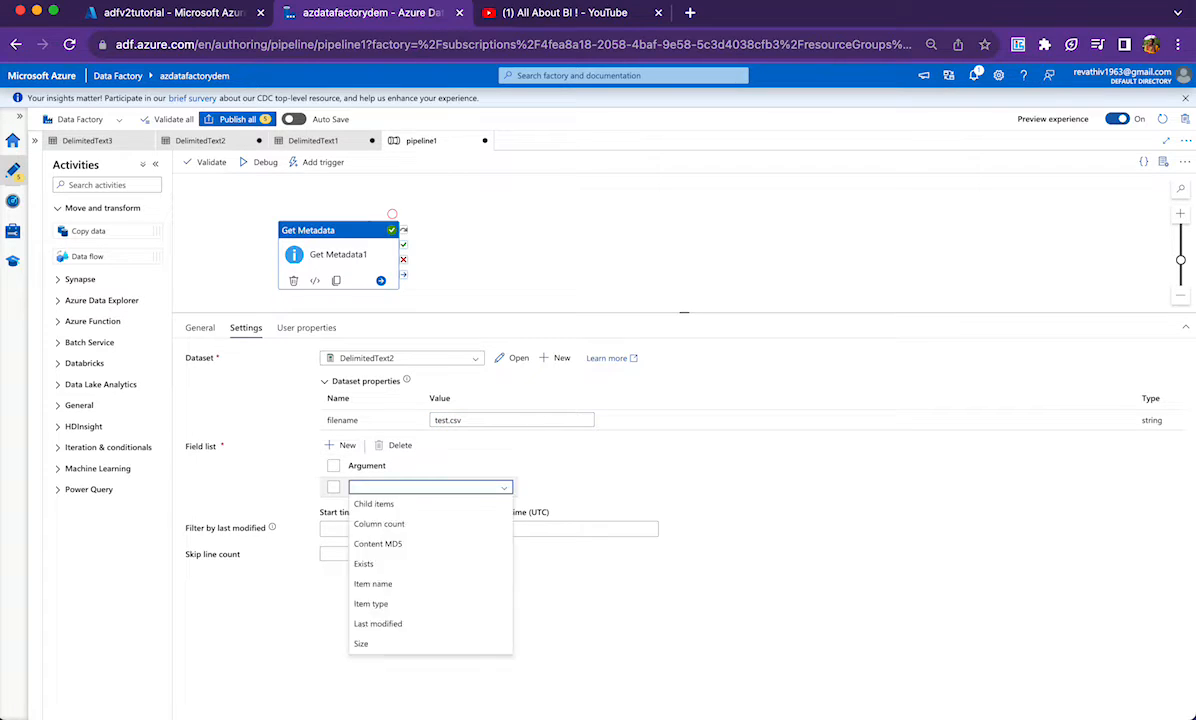
{"action": "mouse_move", "coordinate": [372, 604]}
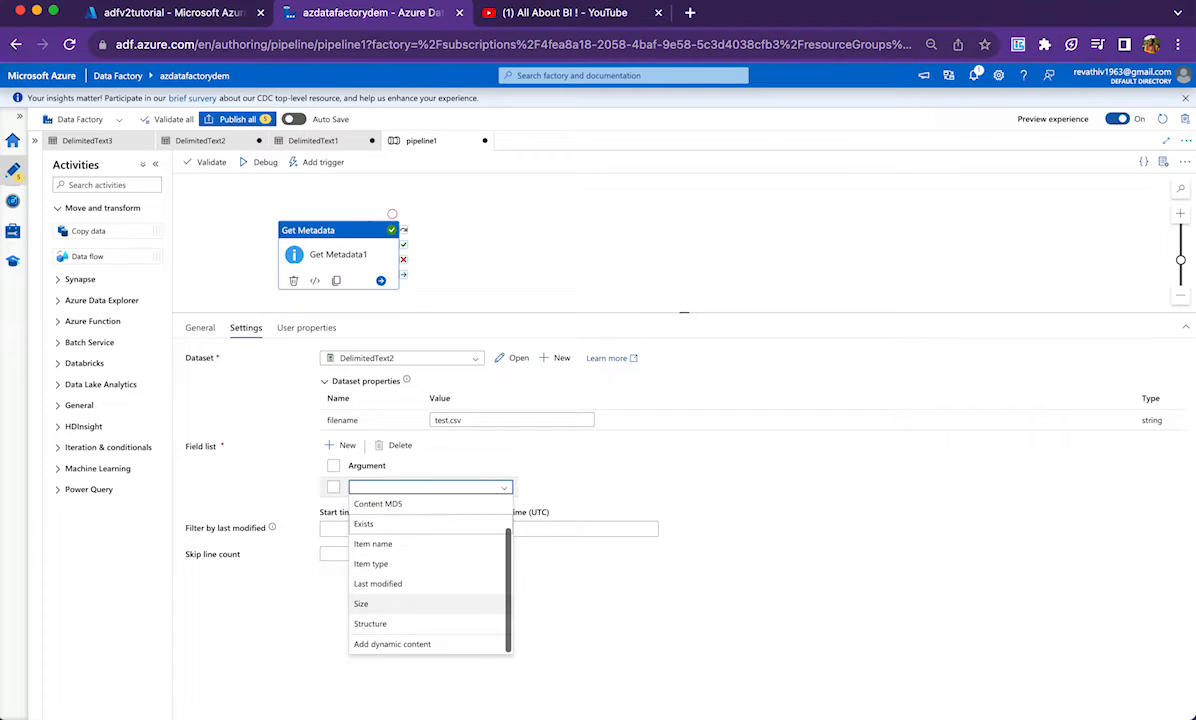
{"action": "left_click", "coordinate": [370, 624]}
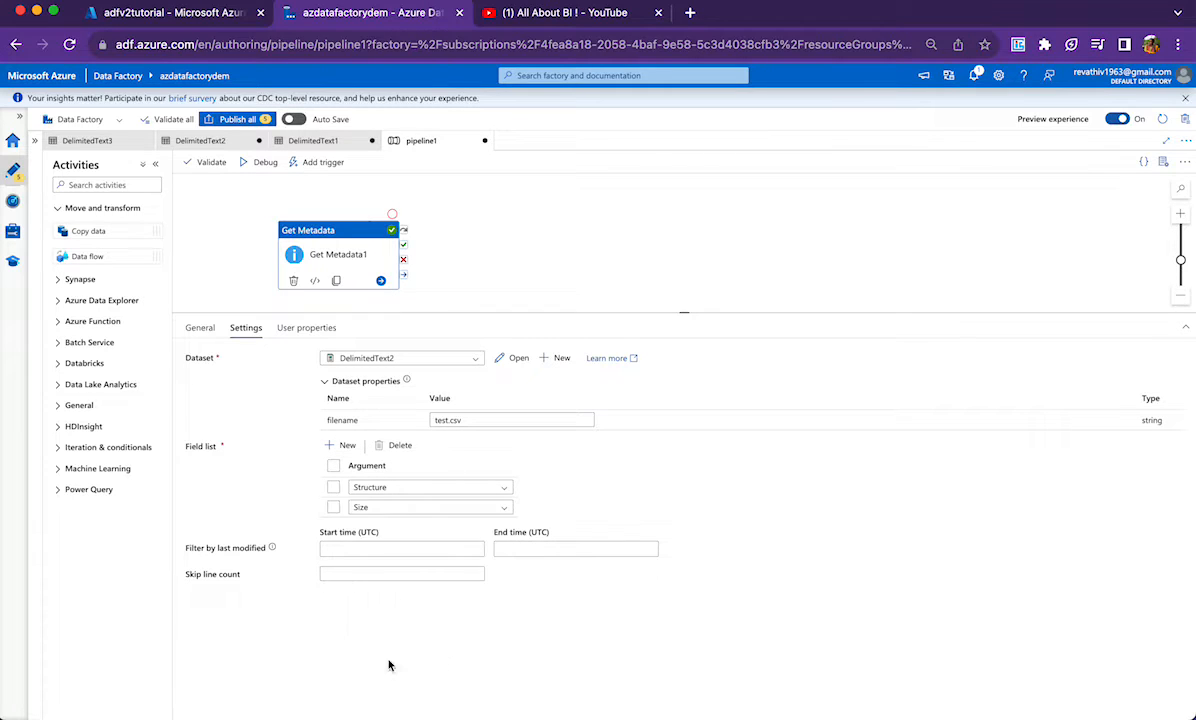
{"action": "left_click", "coordinate": [342, 444]}
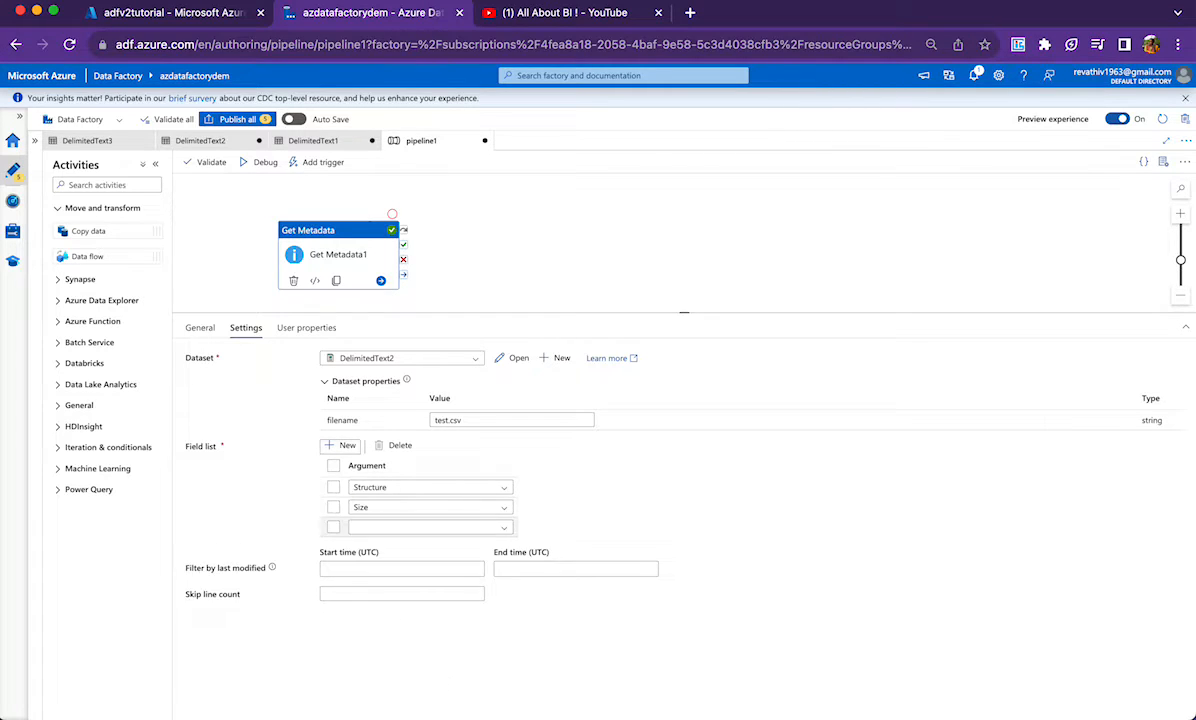
{"action": "left_click", "coordinate": [430, 528]}
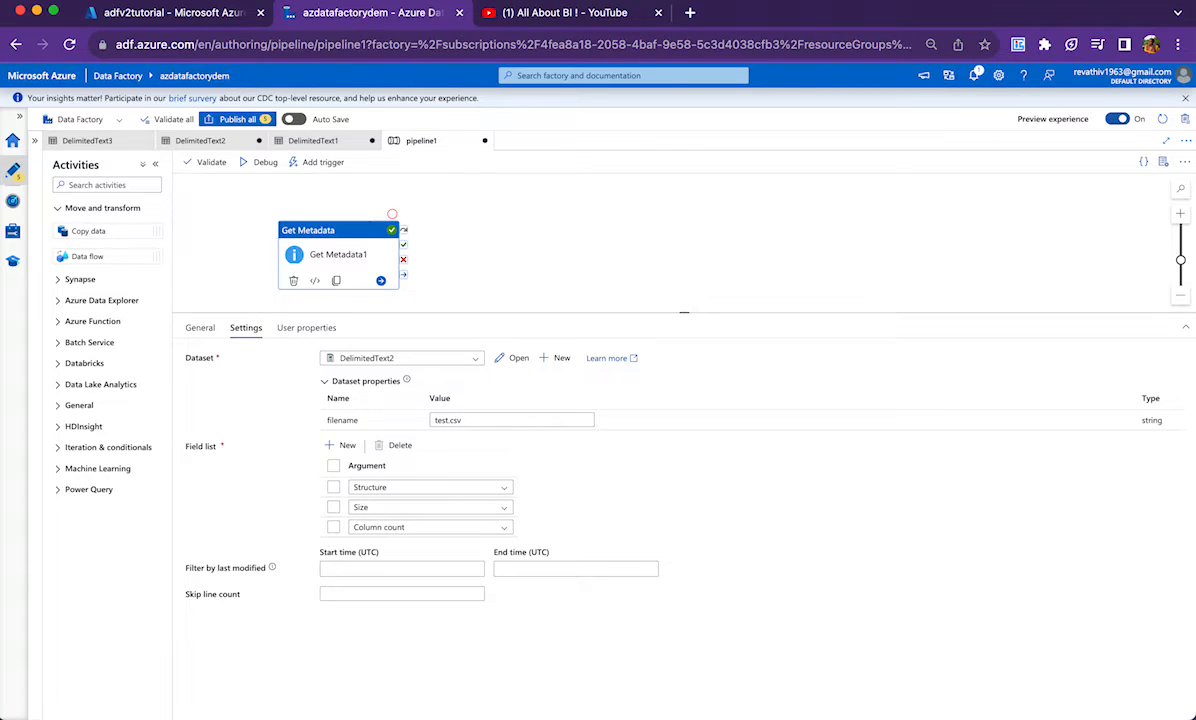
{"action": "left_click", "coordinate": [264, 162]}
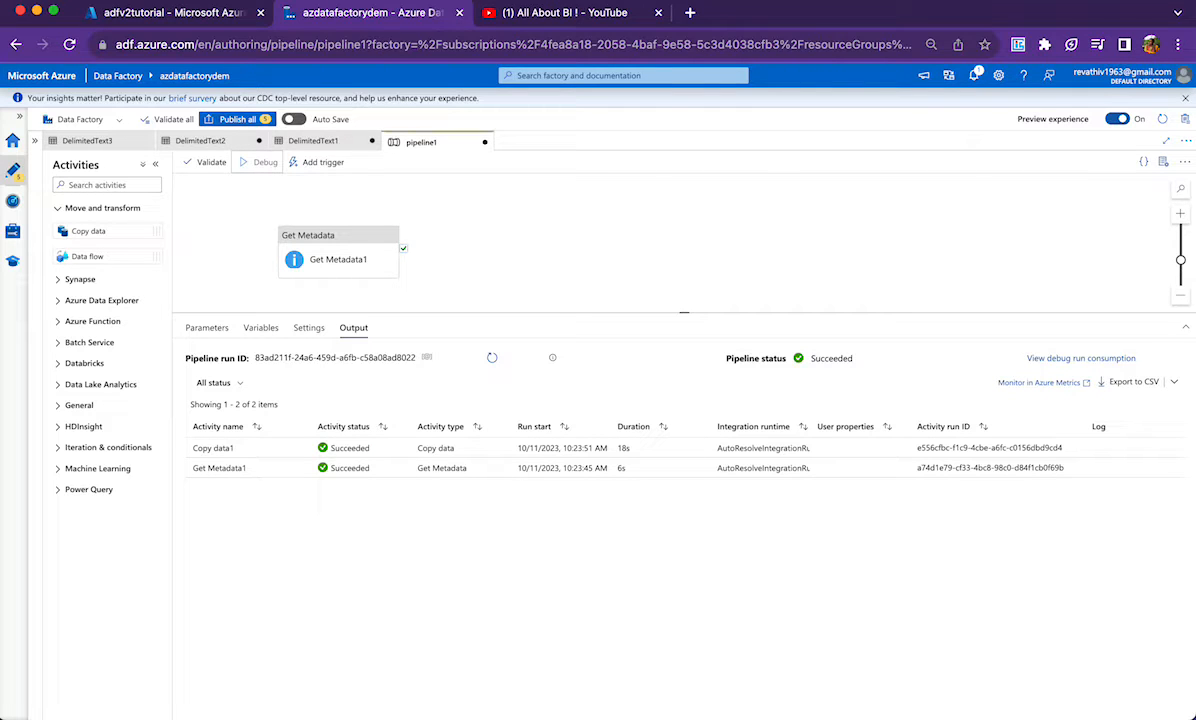
Step: Add a Copy data activity after Get Metadata, debug the pipeline, and view dummy.txt in storage
{"action": "left_click", "coordinate": [260, 162]}
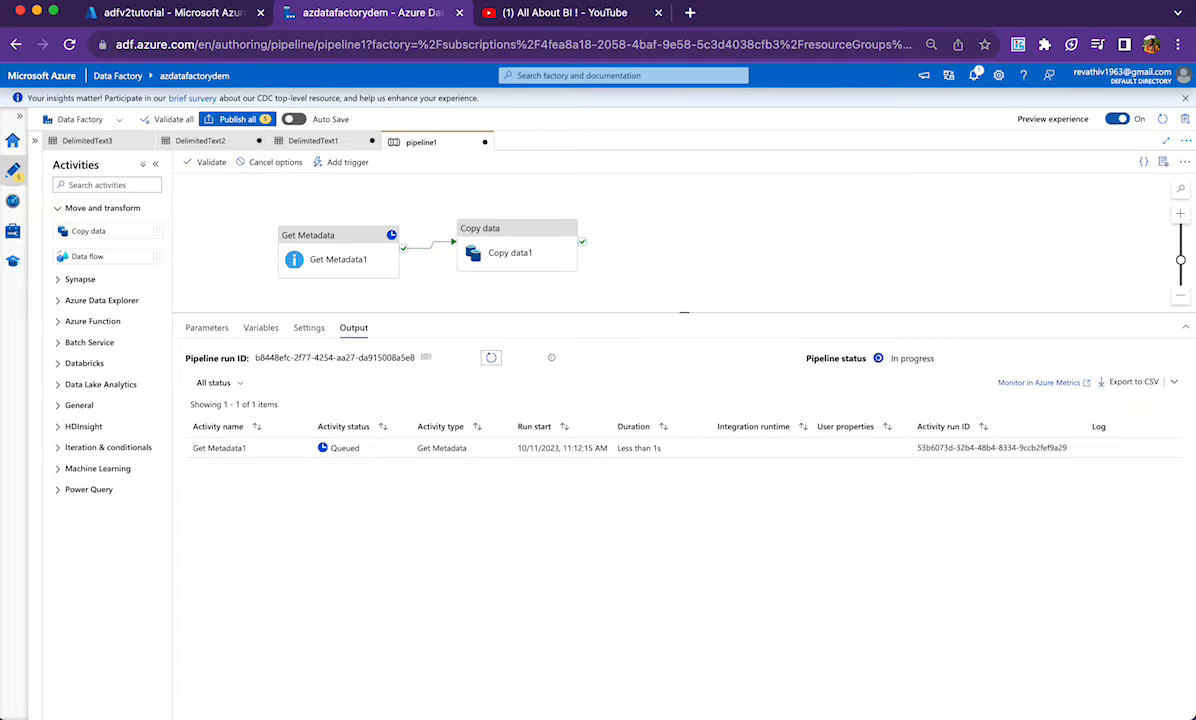
{"action": "left_click", "coordinate": [508, 252]}
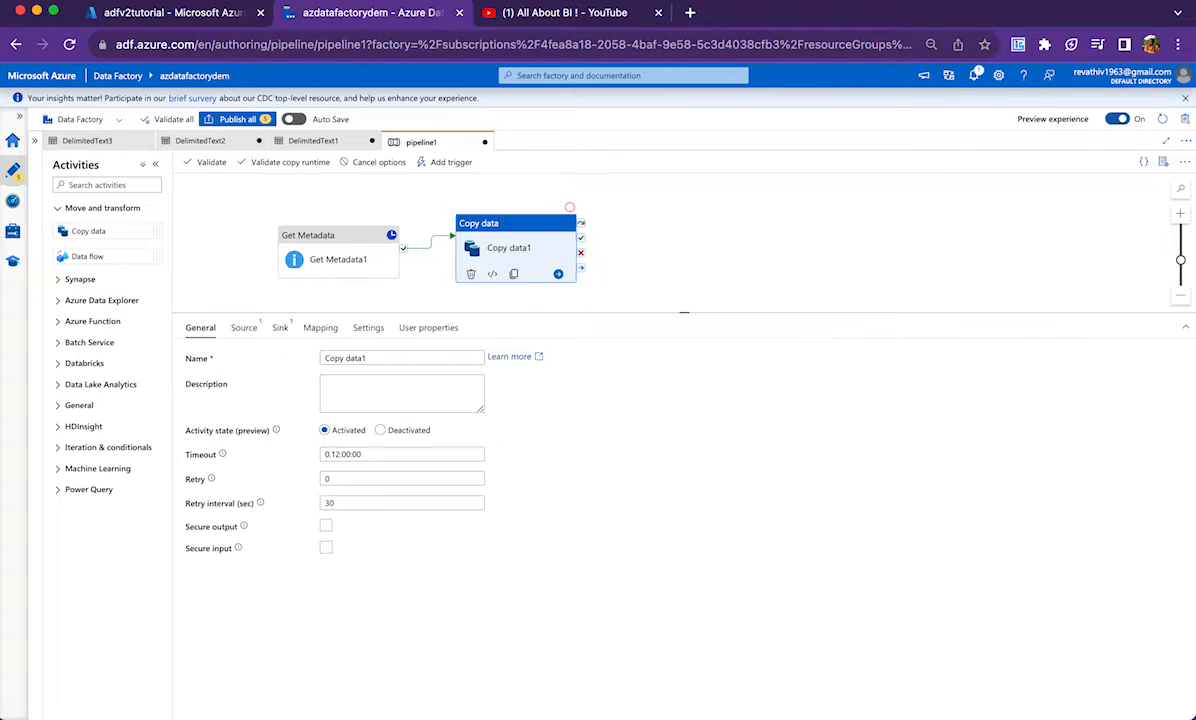
{"action": "left_click", "coordinate": [244, 328]}
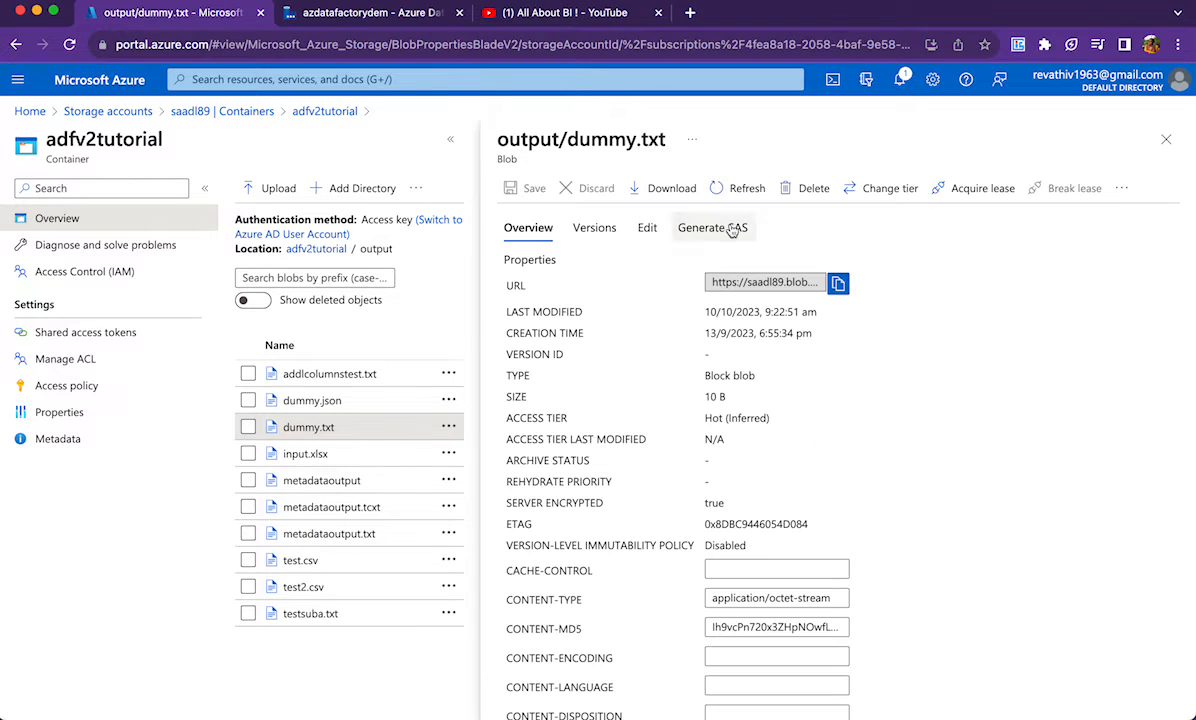
Step: Read dummy.txt's two lines, dummy and test, then return to the Copy data source settings
{"action": "left_click", "coordinate": [646, 228]}
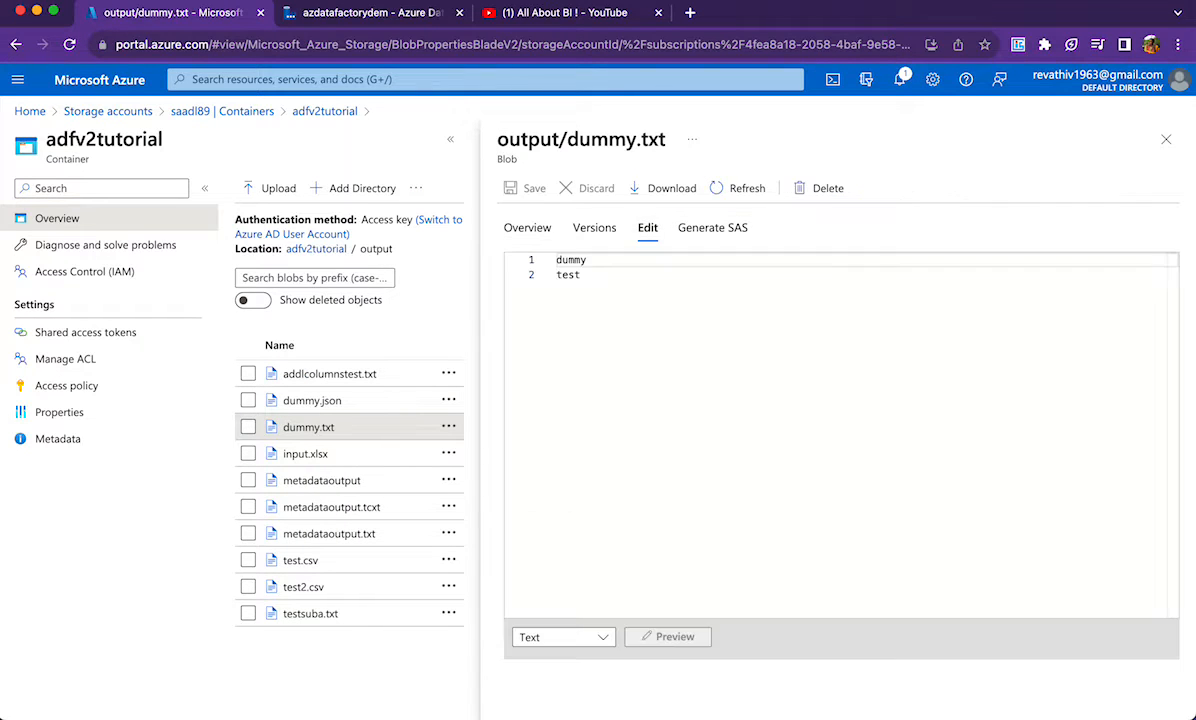
{"action": "double_click", "coordinate": [570, 260]}
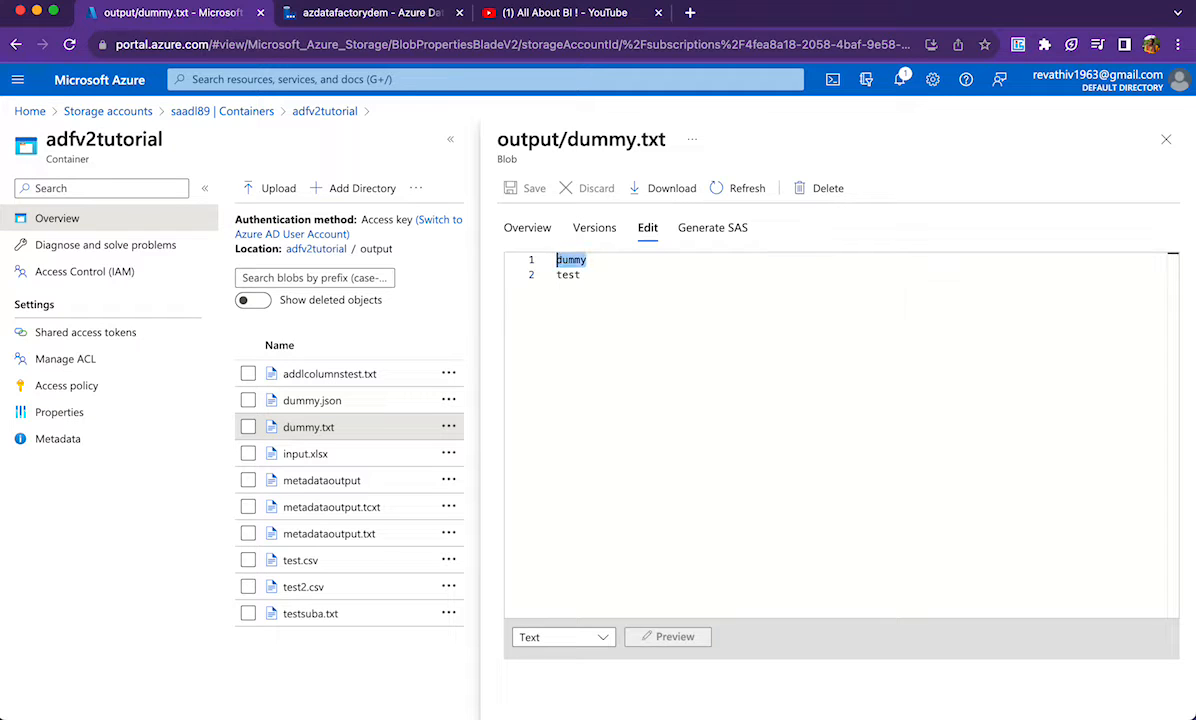
{"action": "double_click", "coordinate": [568, 274]}
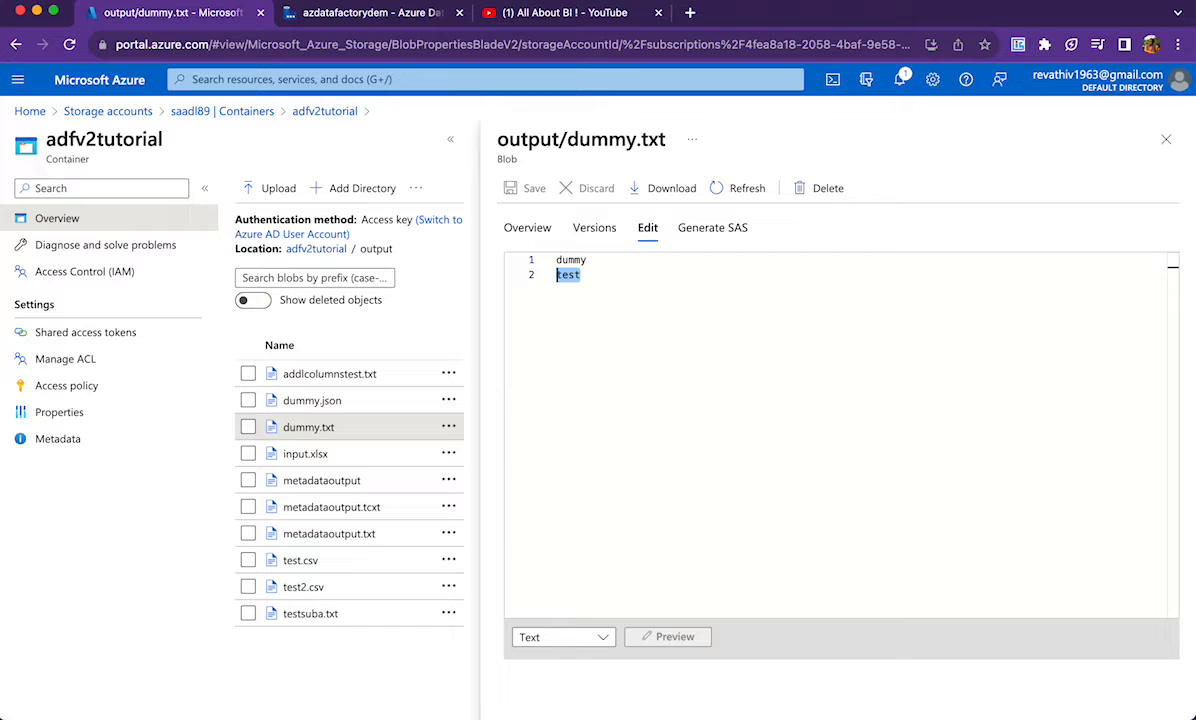
{"action": "left_click", "coordinate": [370, 12]}
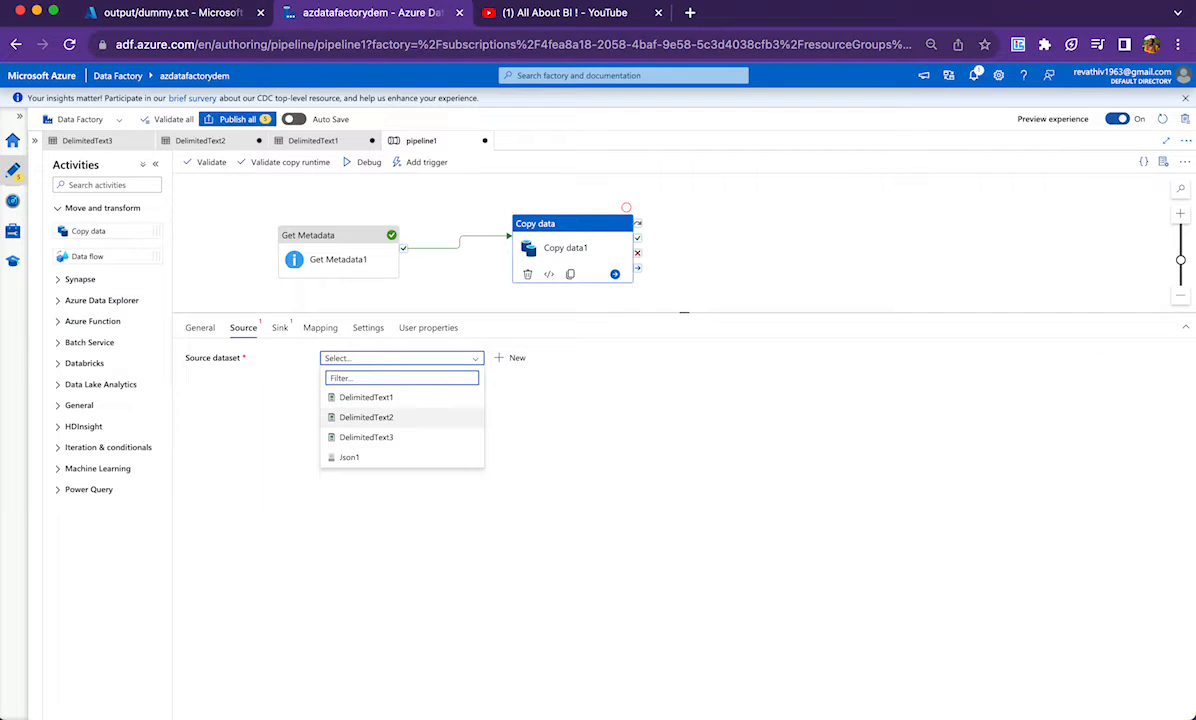
Step: Set Copy data's source to DelimitedText2 with filename dummy.txt and view Get Metadata's output
{"action": "left_click", "coordinate": [366, 396]}
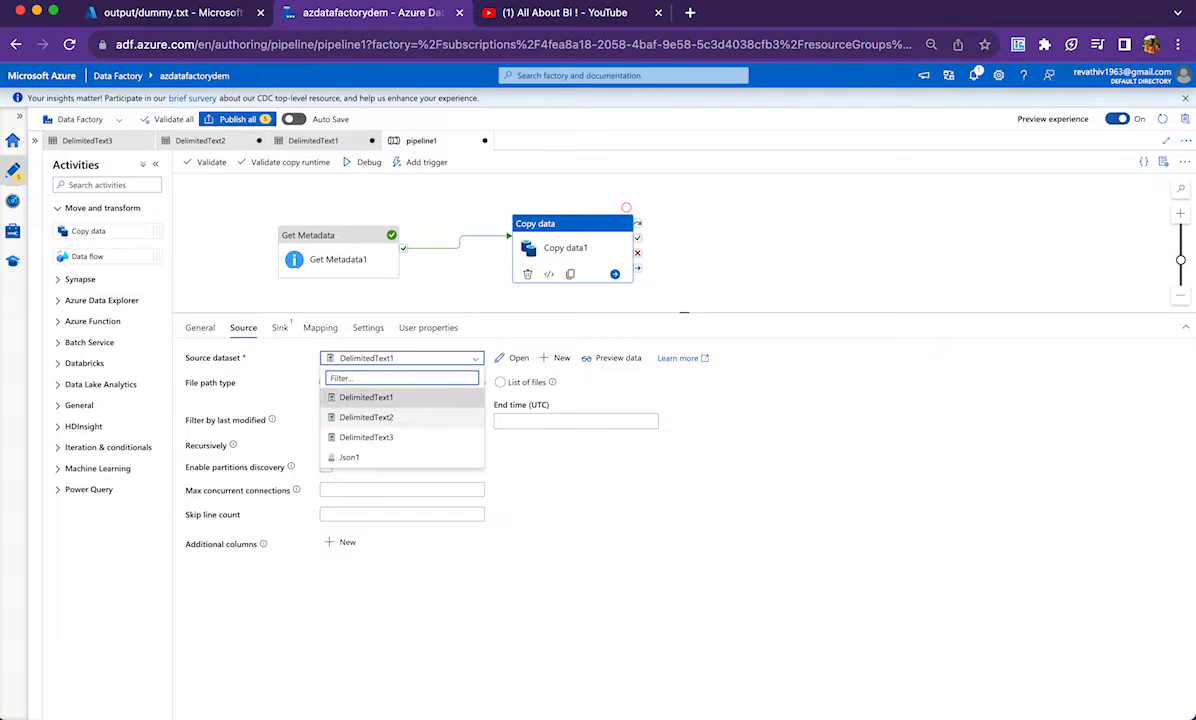
{"action": "left_click", "coordinate": [366, 418]}
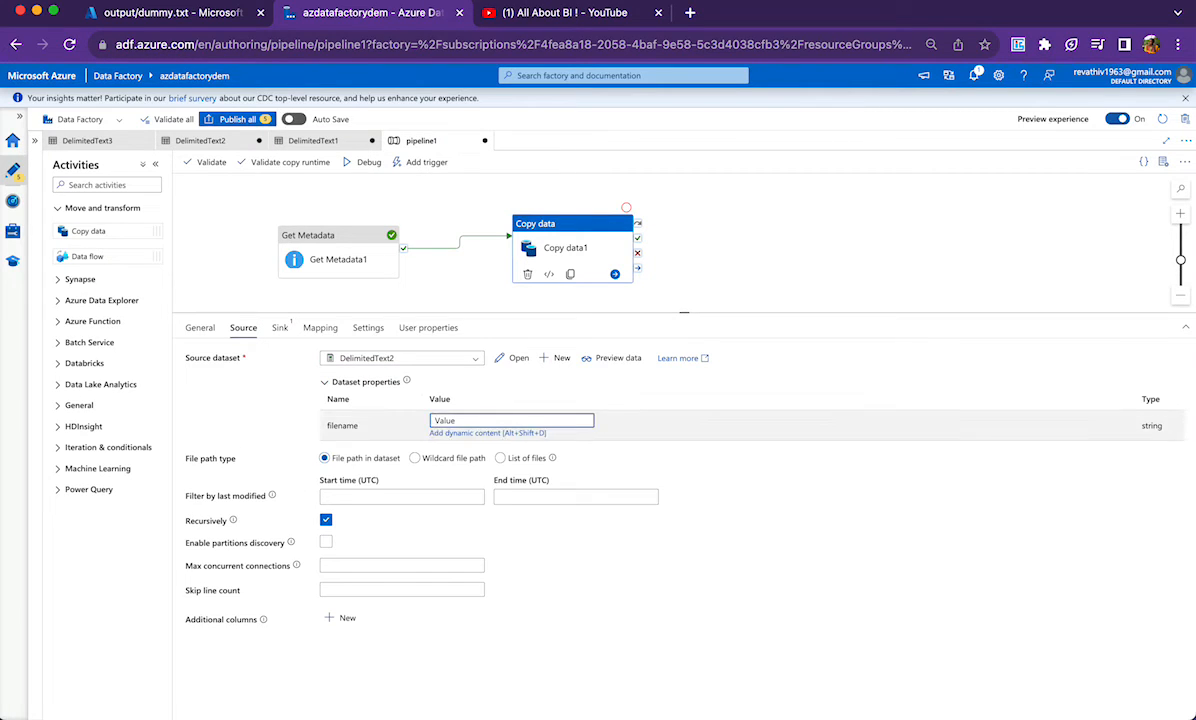
{"action": "type", "text": "dummy.txt"}
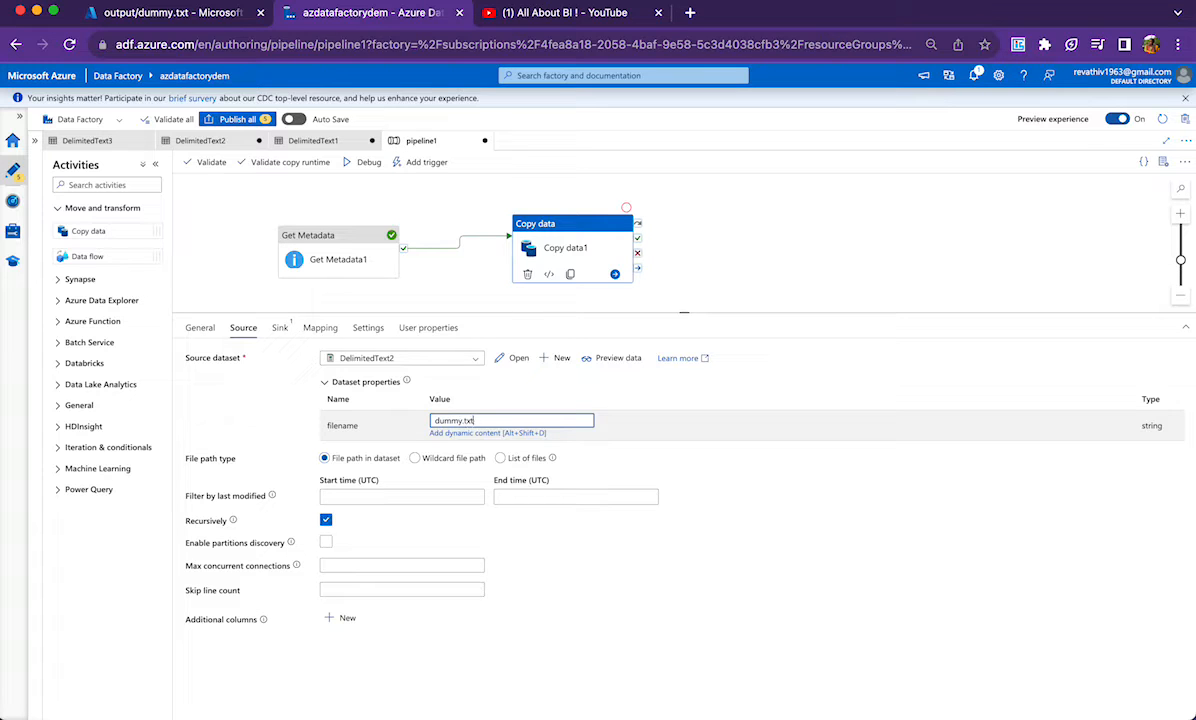
{"action": "left_click", "coordinate": [366, 162]}
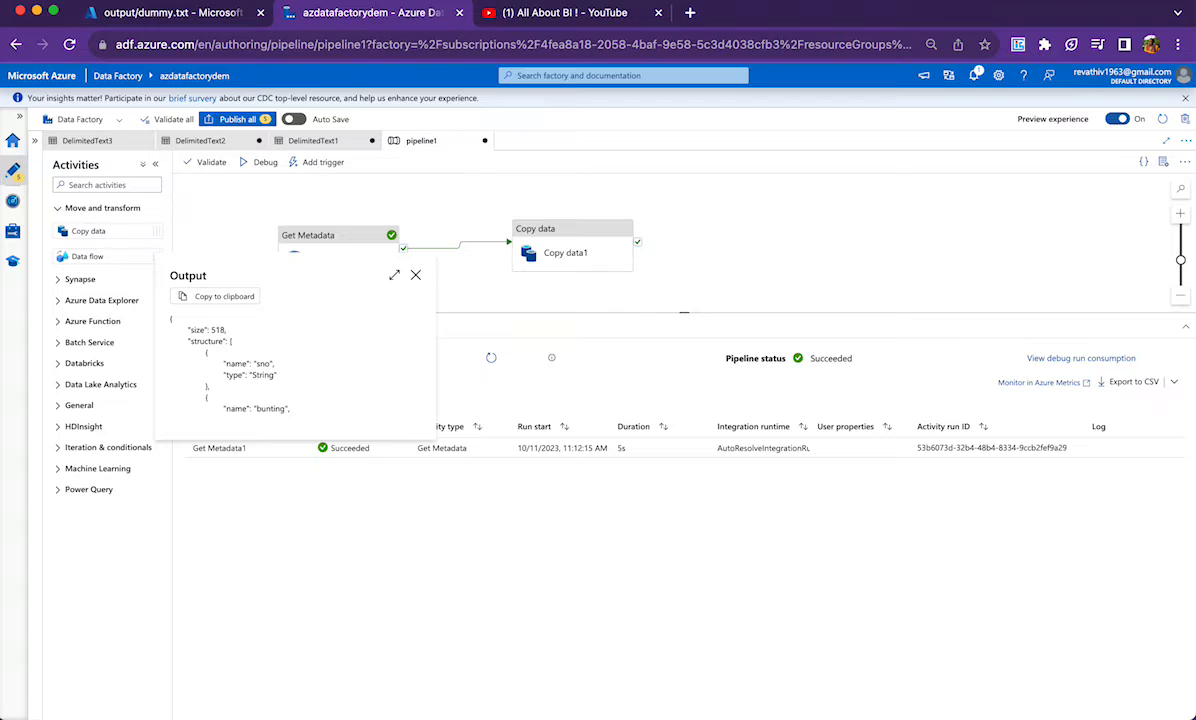
Step: Review structure, size 518 and columnCount in Get Metadata's output, then reopen its settings
{"action": "double_click", "coordinate": [208, 340]}
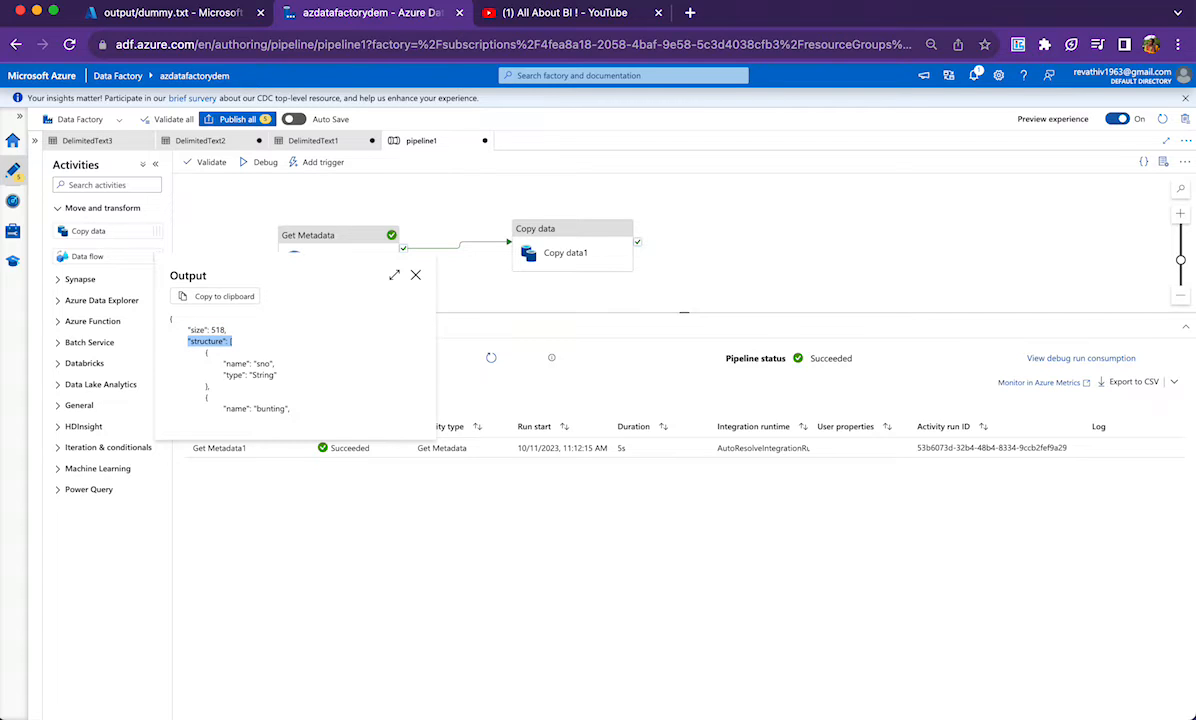
{"action": "left_click", "coordinate": [394, 274]}
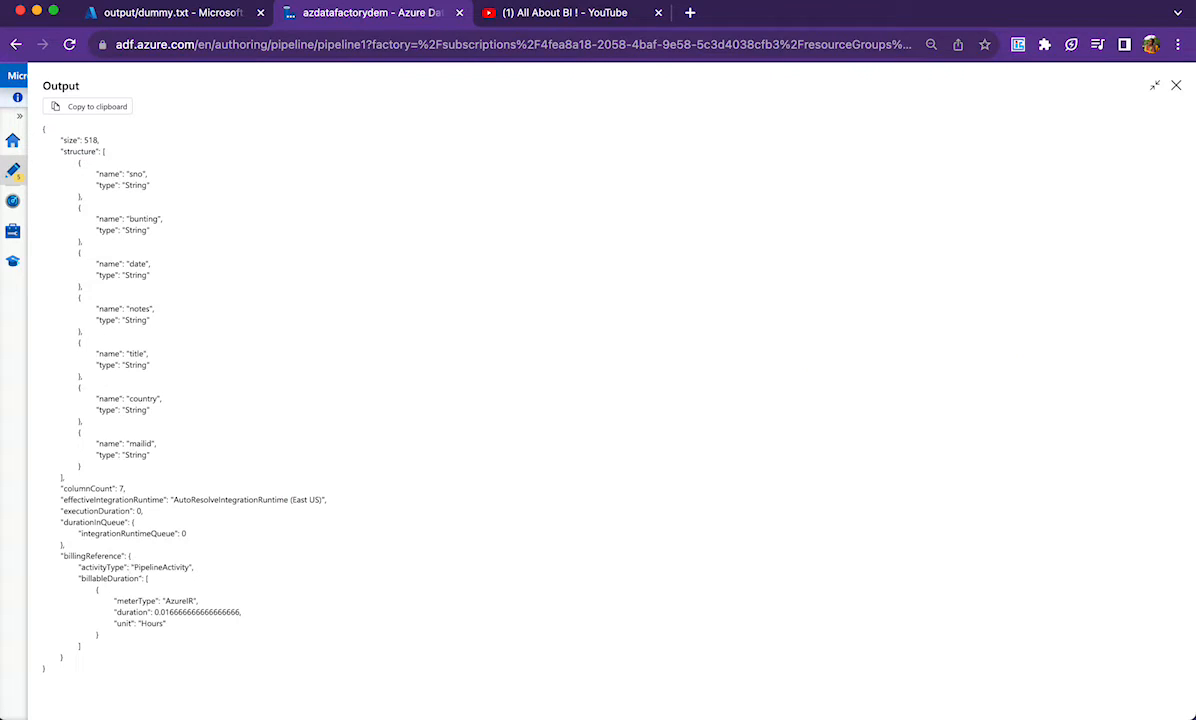
{"action": "double_click", "coordinate": [90, 488]}
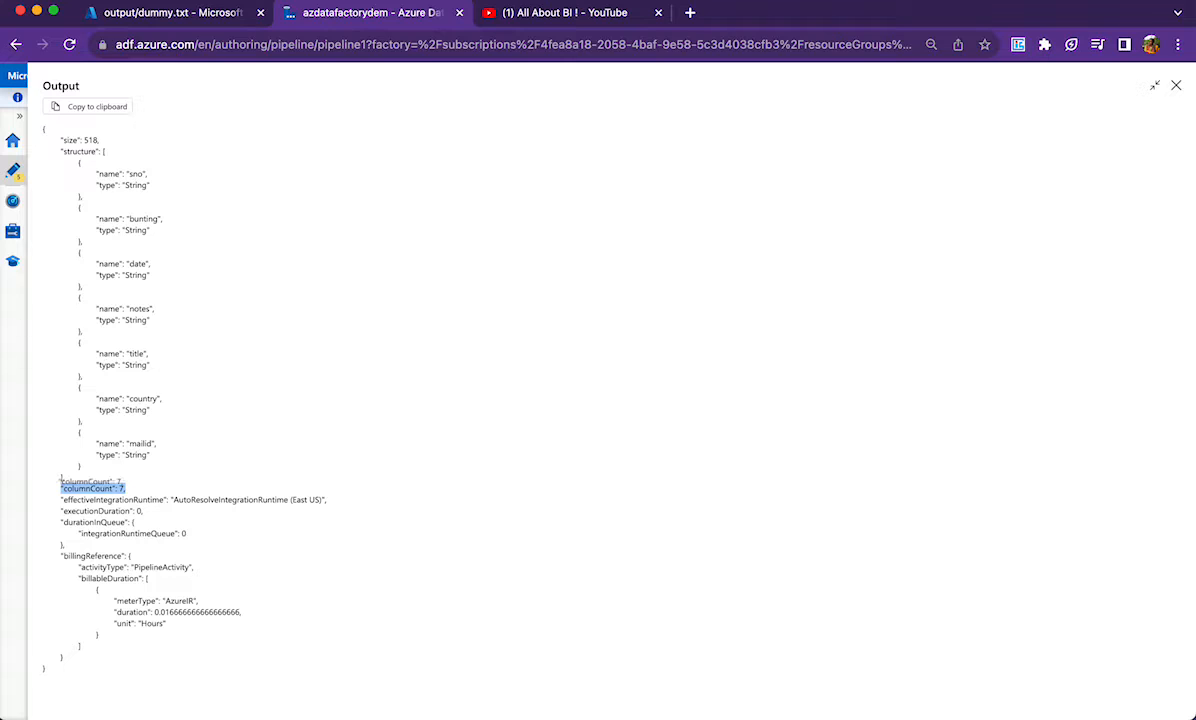
{"action": "left_click_drag", "start_coordinate": [92, 488], "coordinate": [80, 140]}
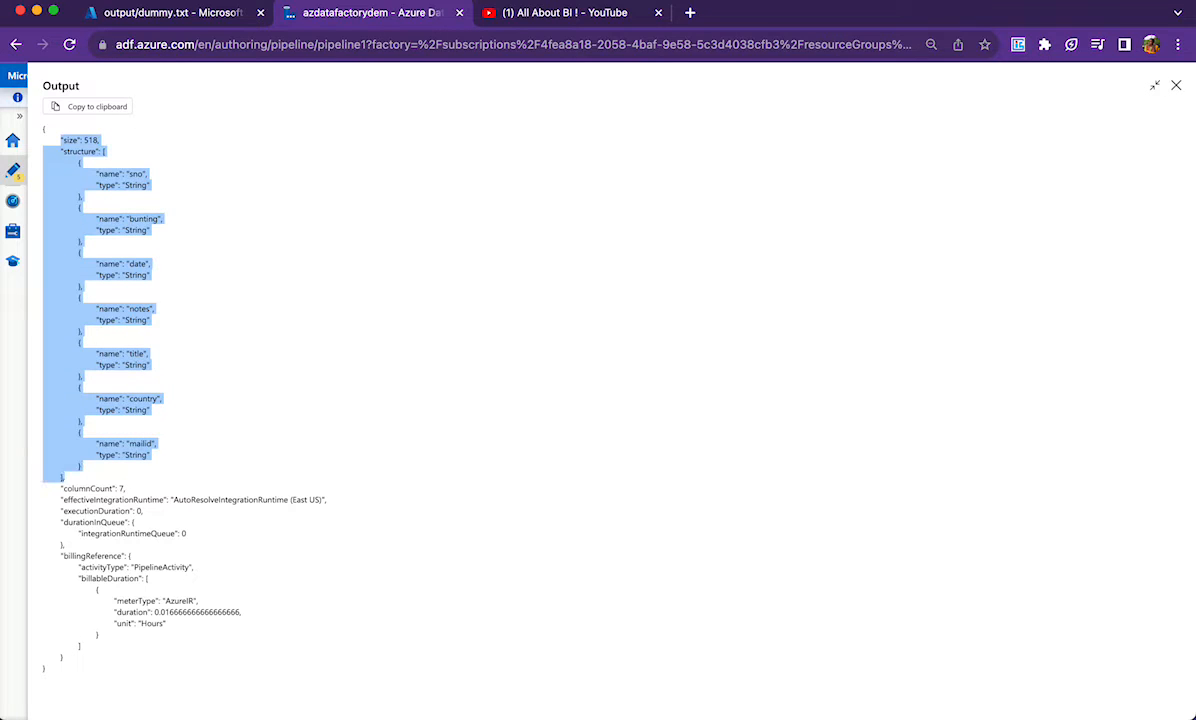
{"action": "left_click", "coordinate": [1176, 84]}
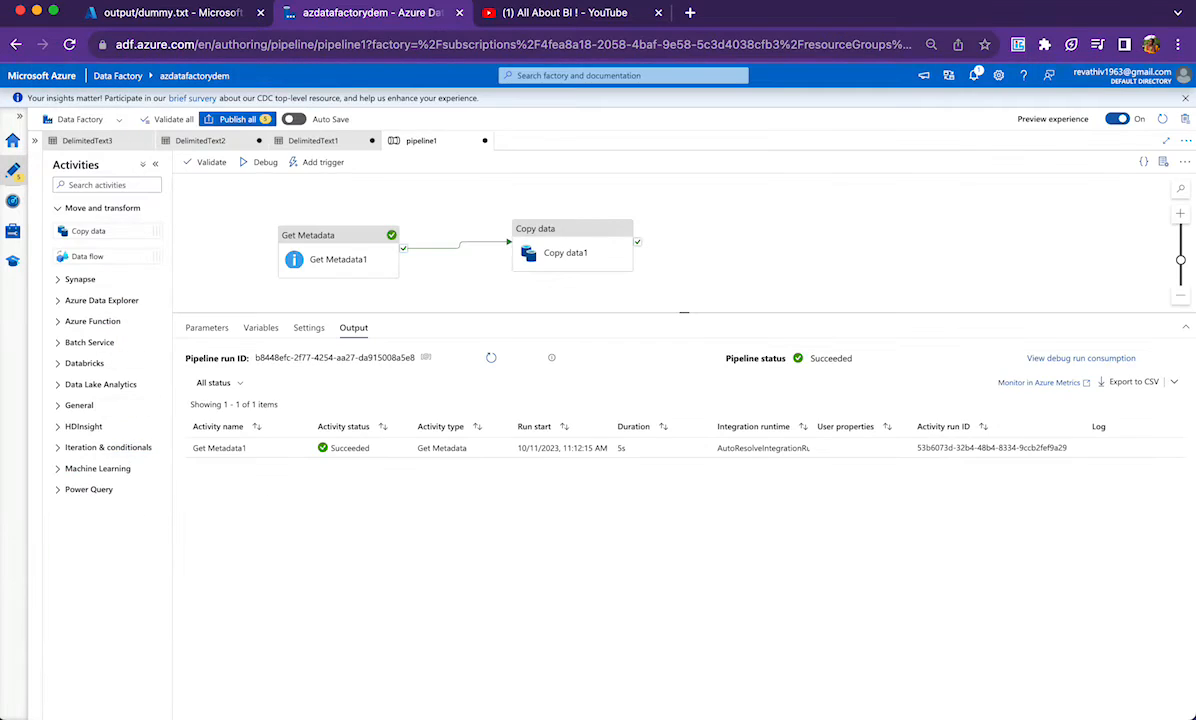
{"action": "left_click", "coordinate": [338, 254]}
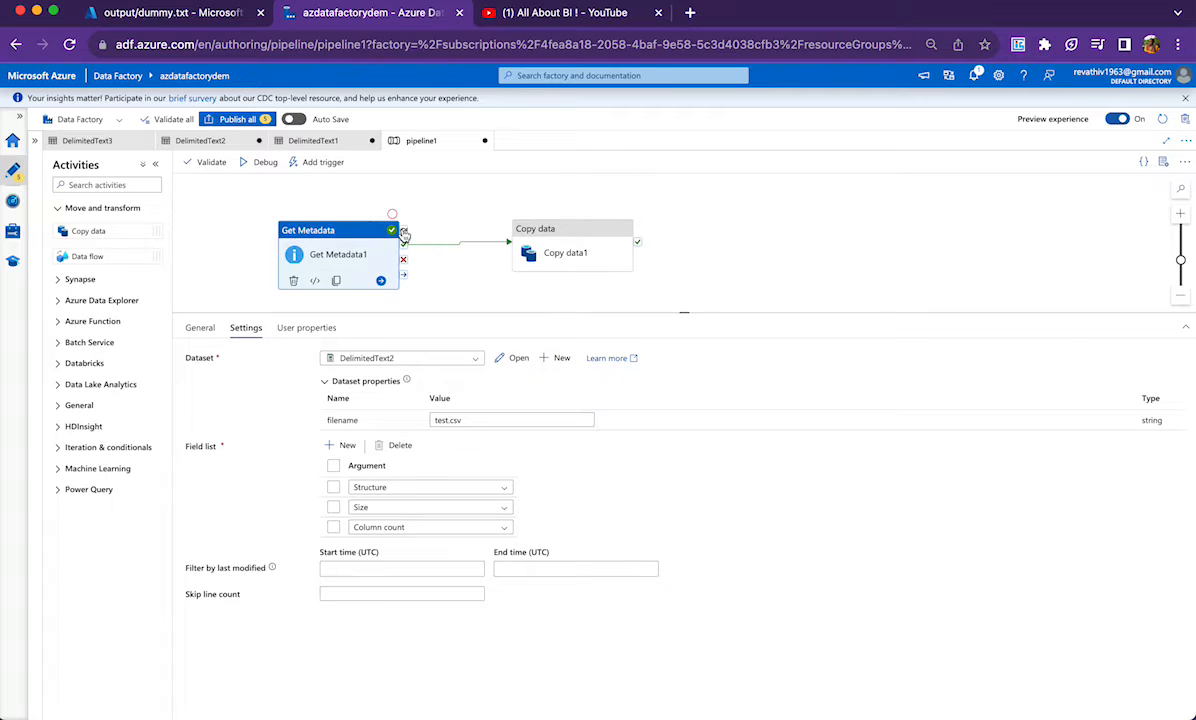
Step: Add source columns structure, size and colcount to Copy data and start a dynamic value for structure
{"action": "left_click", "coordinate": [564, 248]}
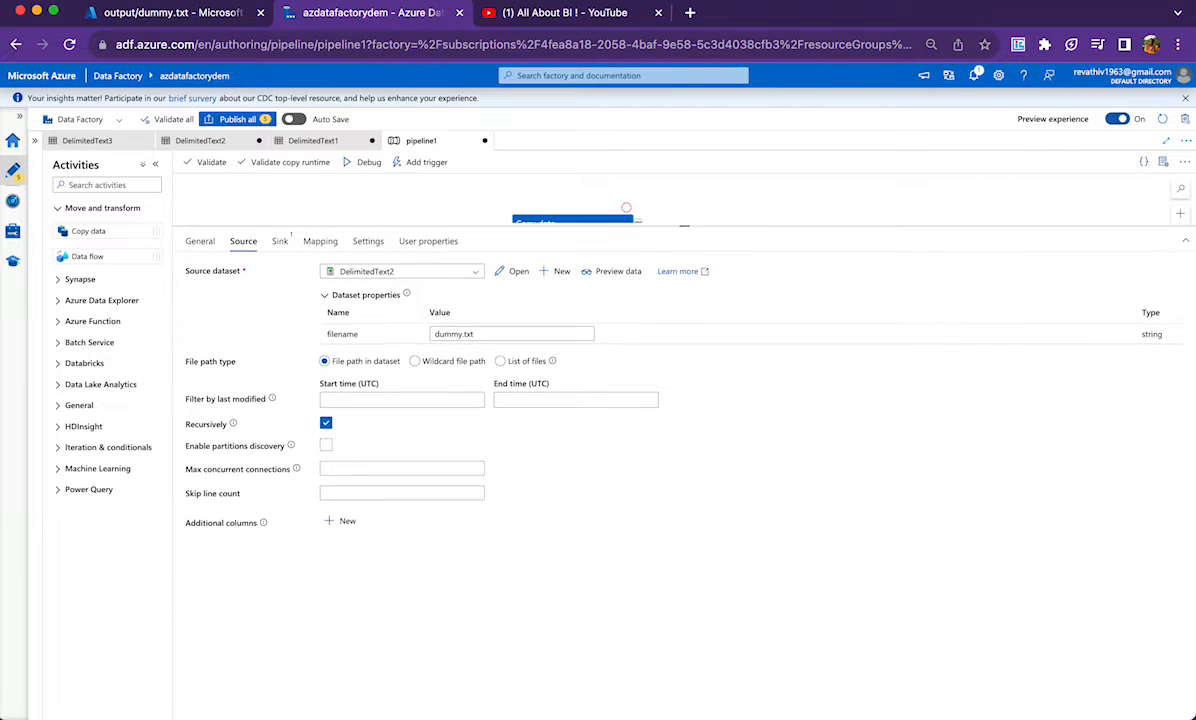
{"action": "left_click", "coordinate": [340, 520]}
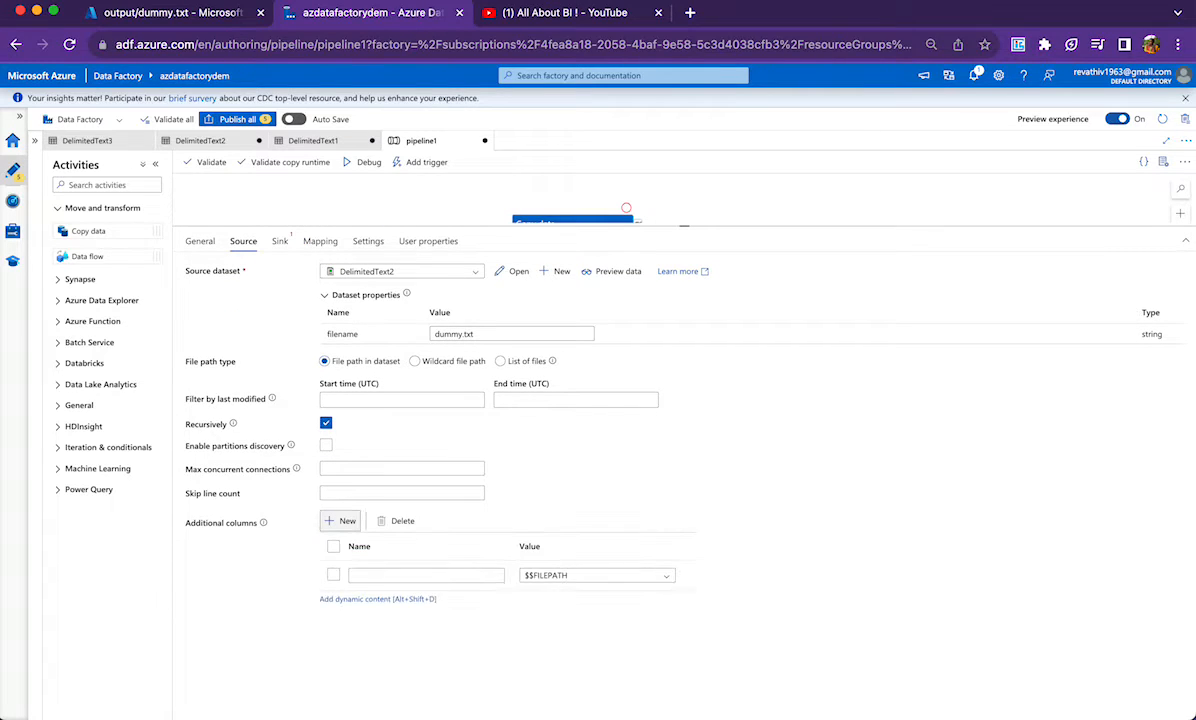
{"action": "left_click", "coordinate": [340, 520]}
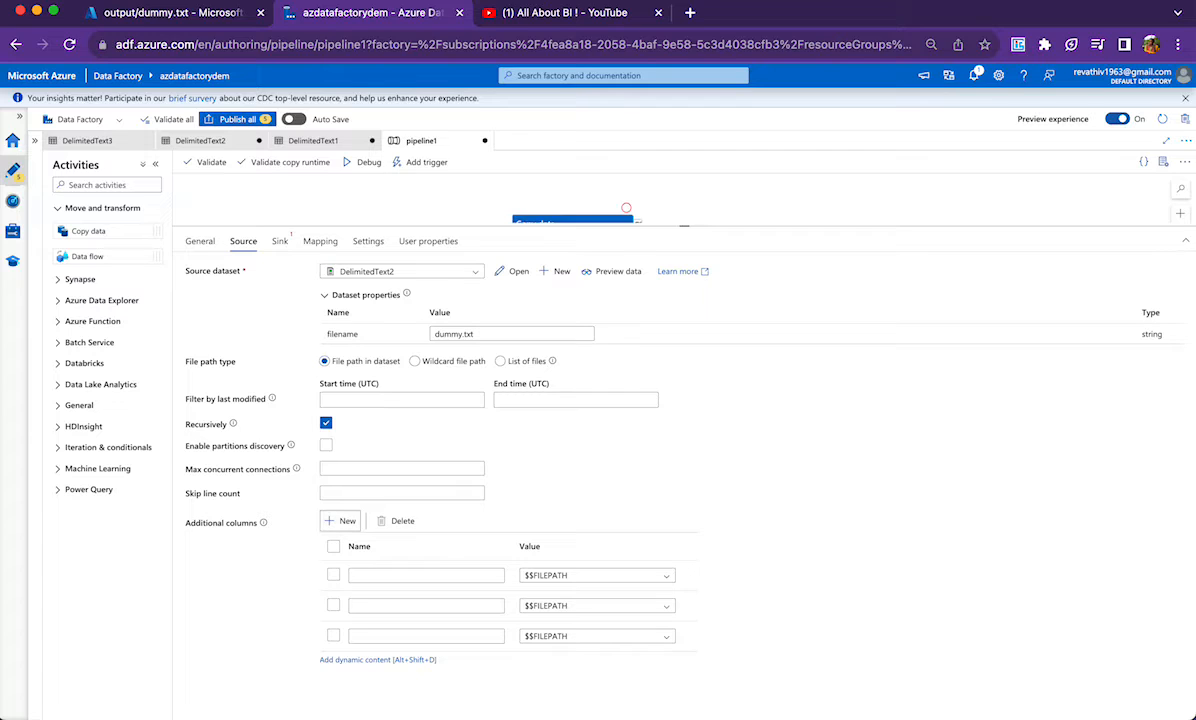
{"action": "left_click", "coordinate": [426, 576]}
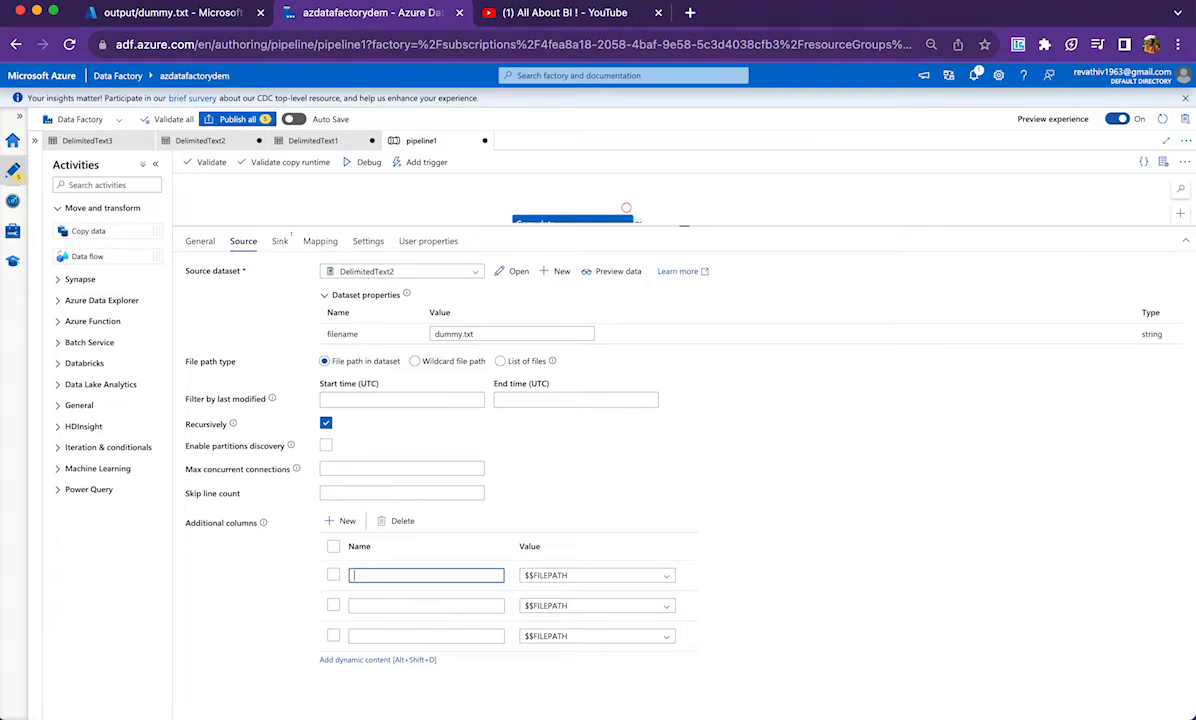
{"action": "type", "text": "structure"}
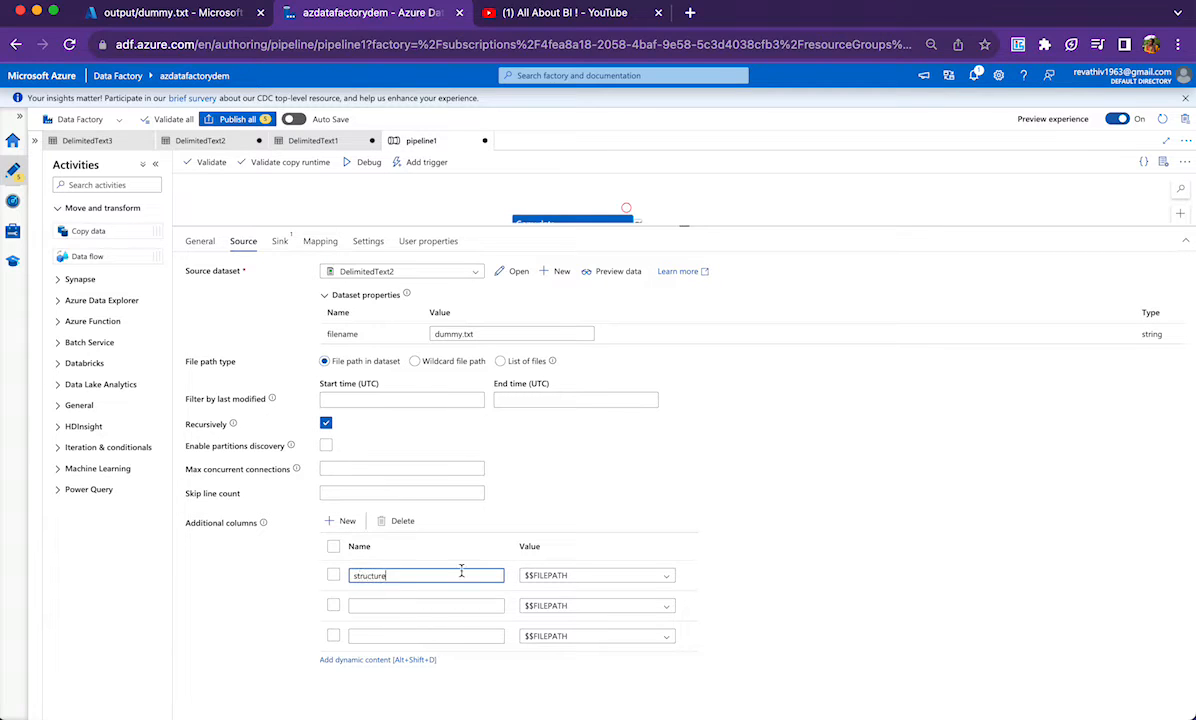
{"action": "type", "text": "size"}
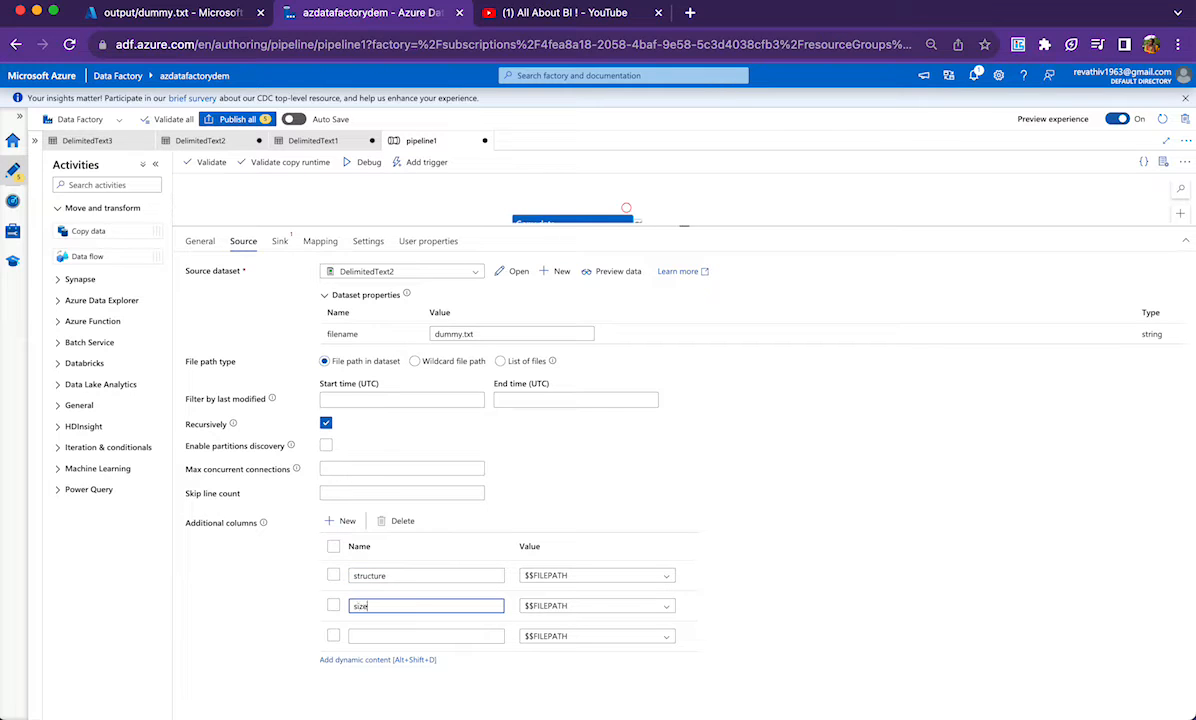
{"action": "type", "text": "colo"}
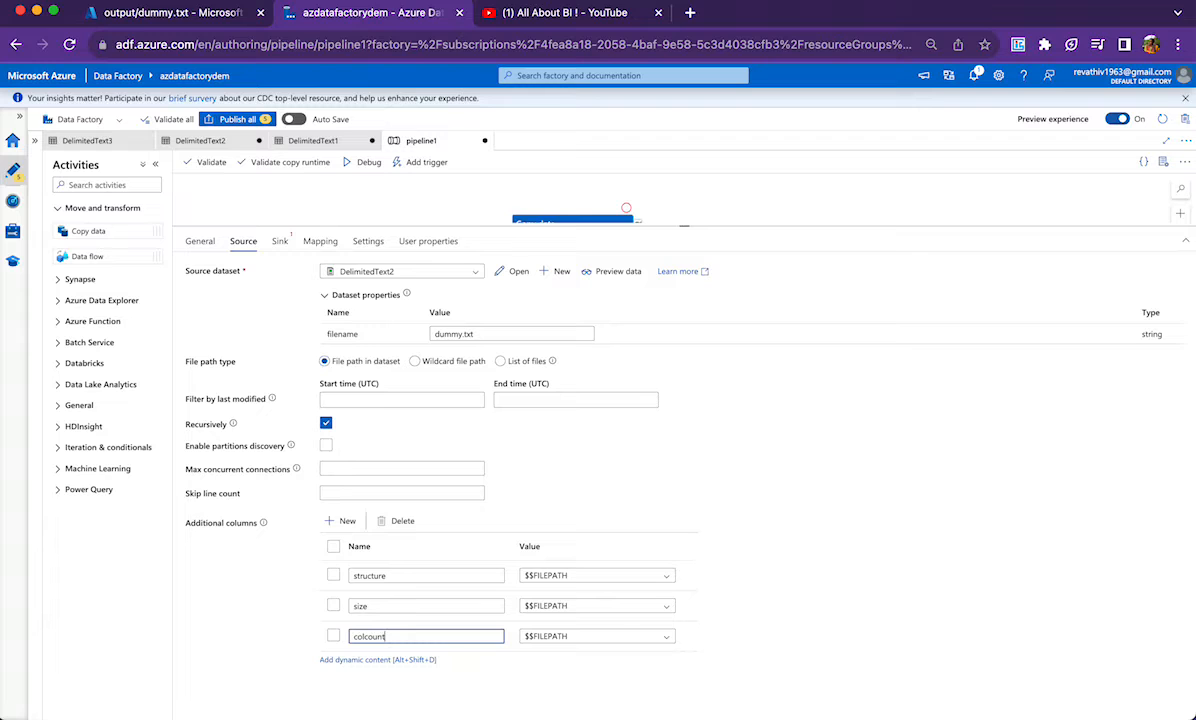
{"action": "left_click", "coordinate": [596, 576]}
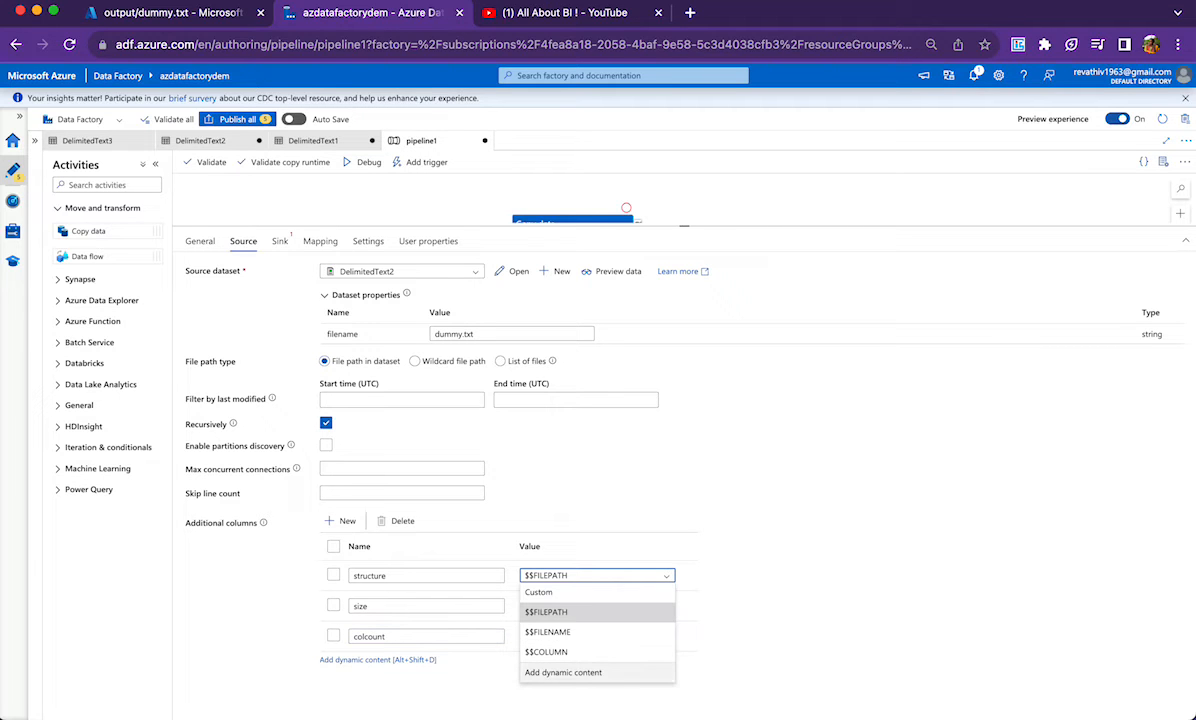
{"action": "left_click", "coordinate": [564, 672]}
{"action": "type", "text": "@string(activity('Get Metadata1').output.structure)"}
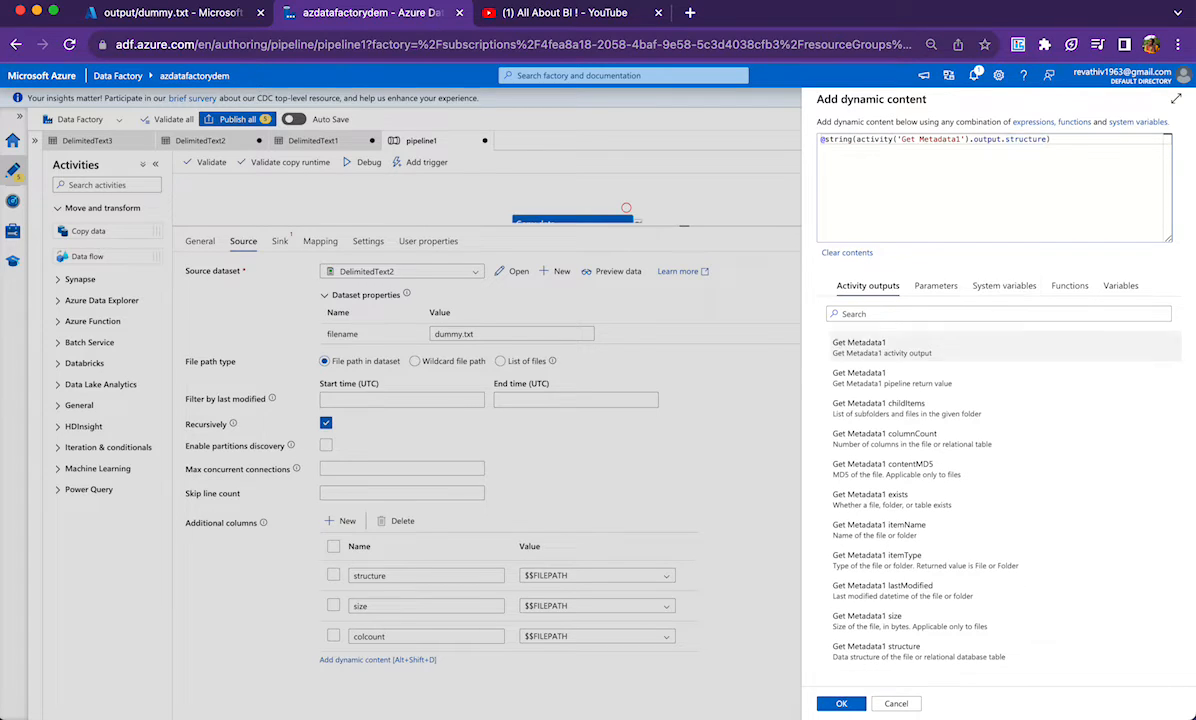
Step: Bind structure, size and colcount to Get Metadata1's output.structure, output.size and columnCount expressions
{"action": "left_click", "coordinate": [840, 704]}
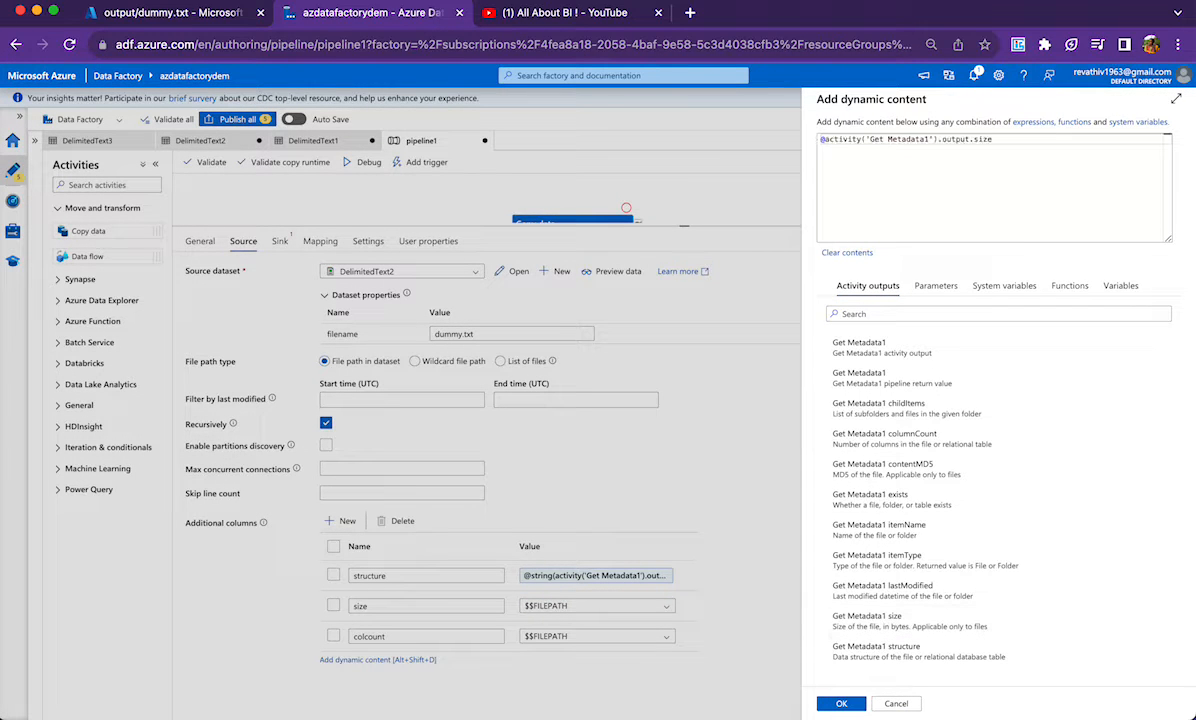
{"action": "left_click", "coordinate": [840, 704]}
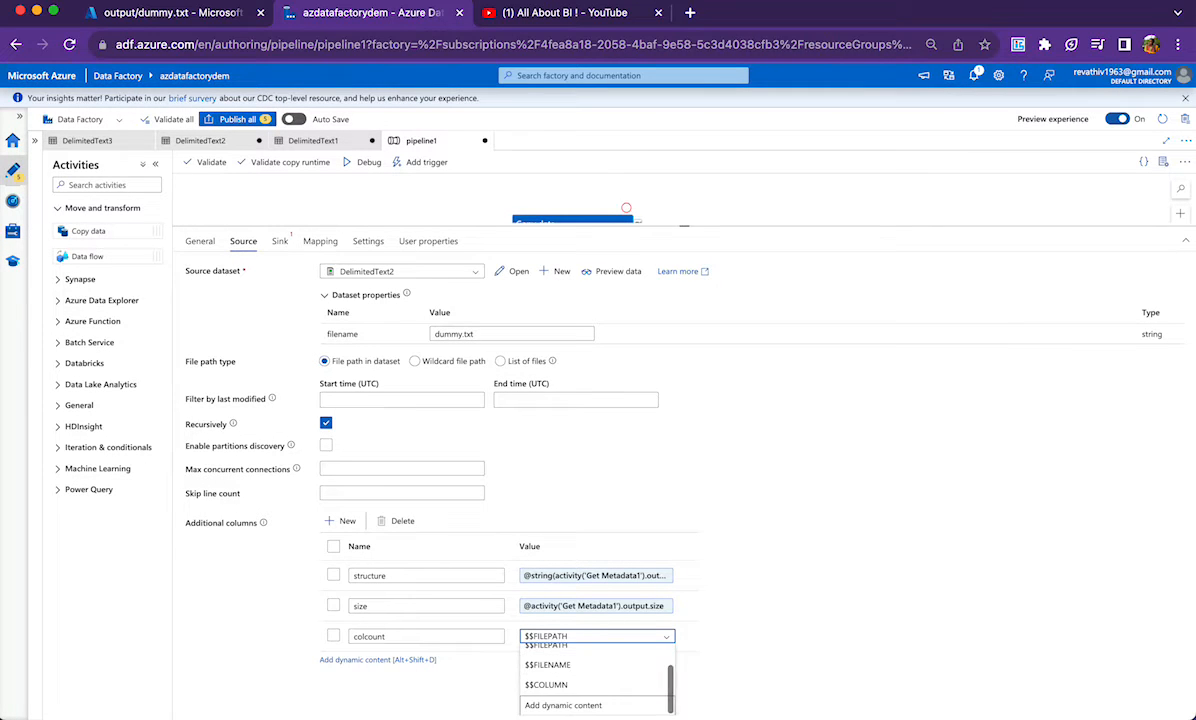
{"action": "left_click", "coordinate": [564, 704]}
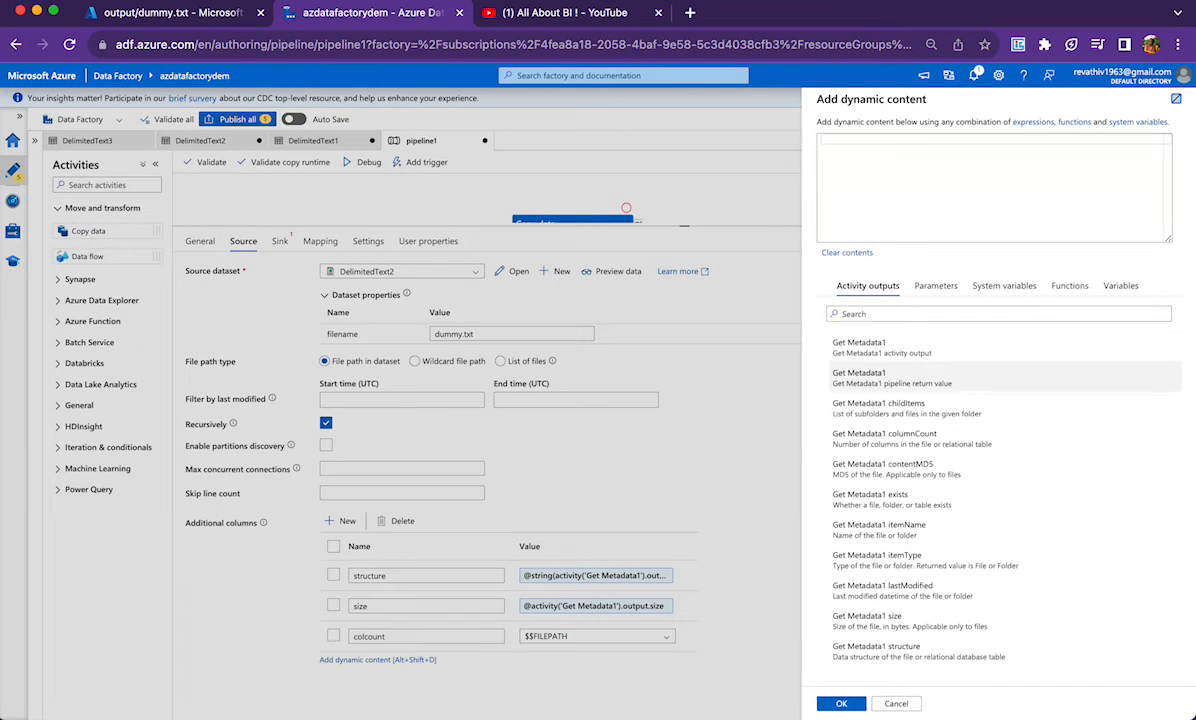
{"action": "left_click", "coordinate": [840, 704]}
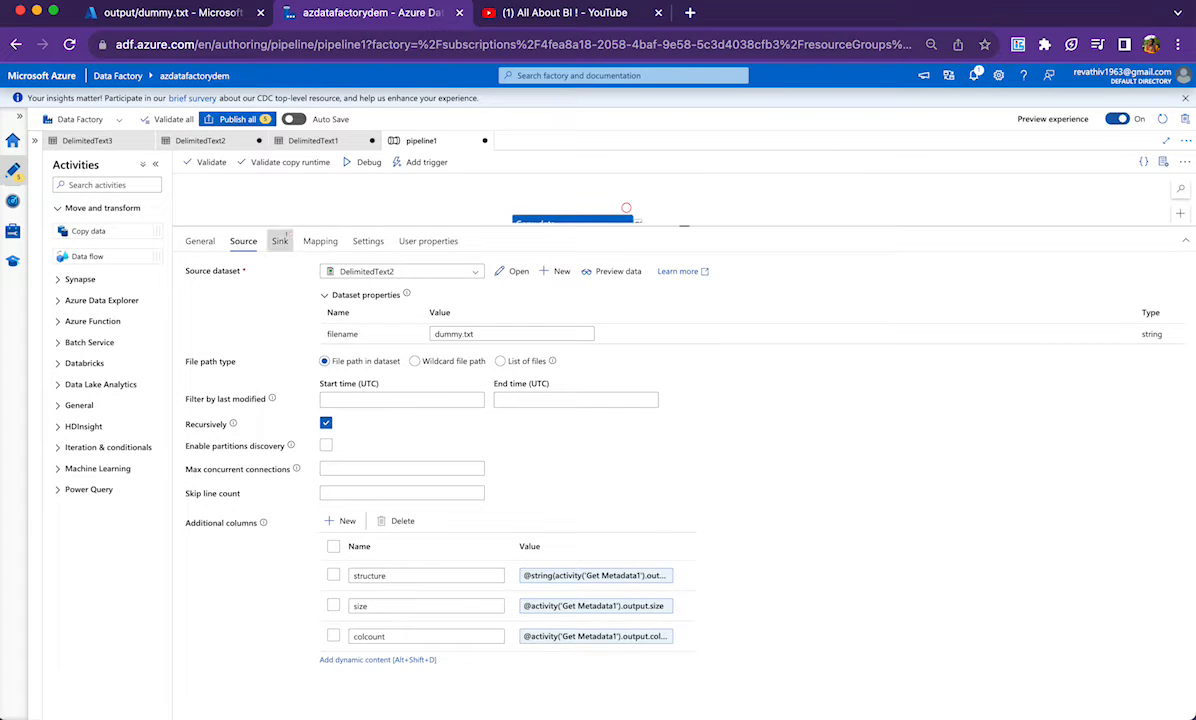
Step: Set Copy data's sink to DelimitedText2 with filename metaoutput.txt and view the dataset's connection
{"action": "left_click", "coordinate": [280, 240]}
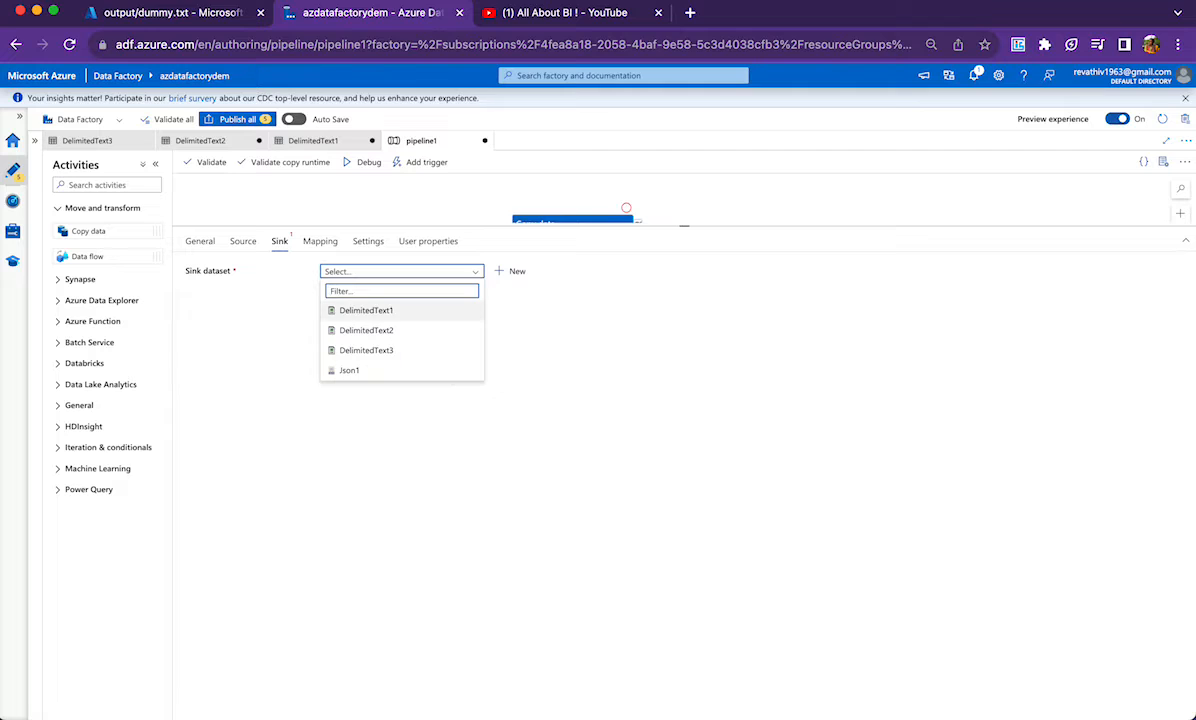
{"action": "left_click", "coordinate": [366, 310]}
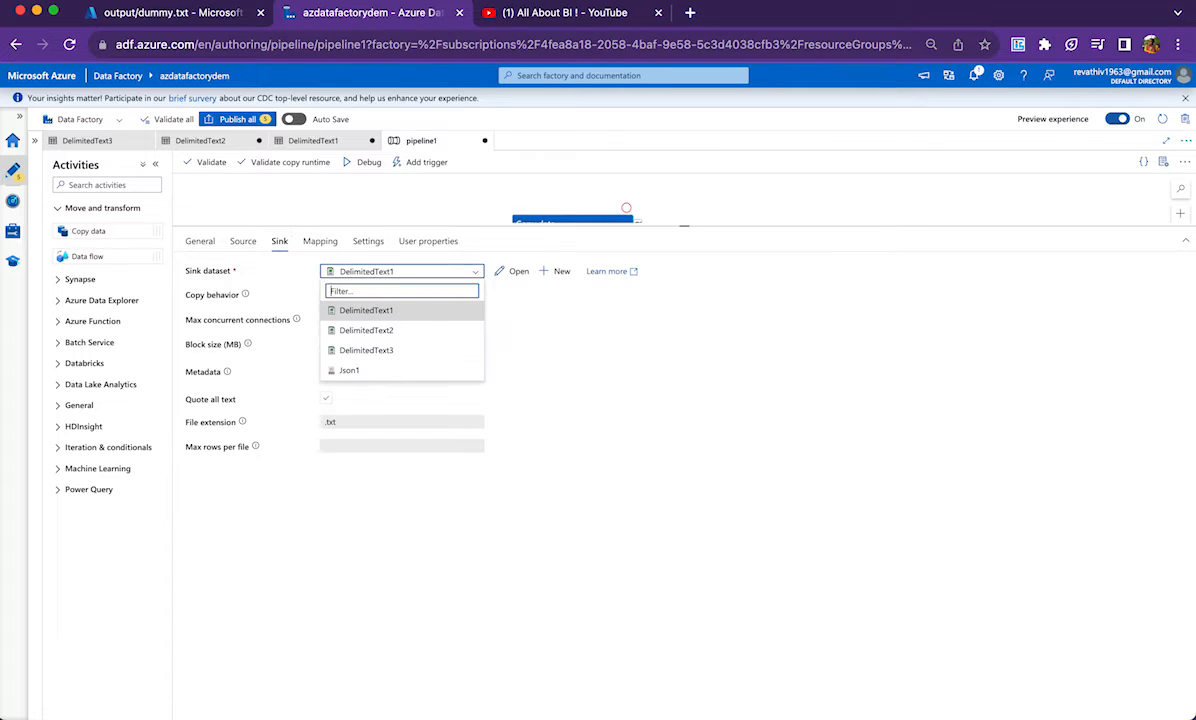
{"action": "left_click", "coordinate": [368, 330]}
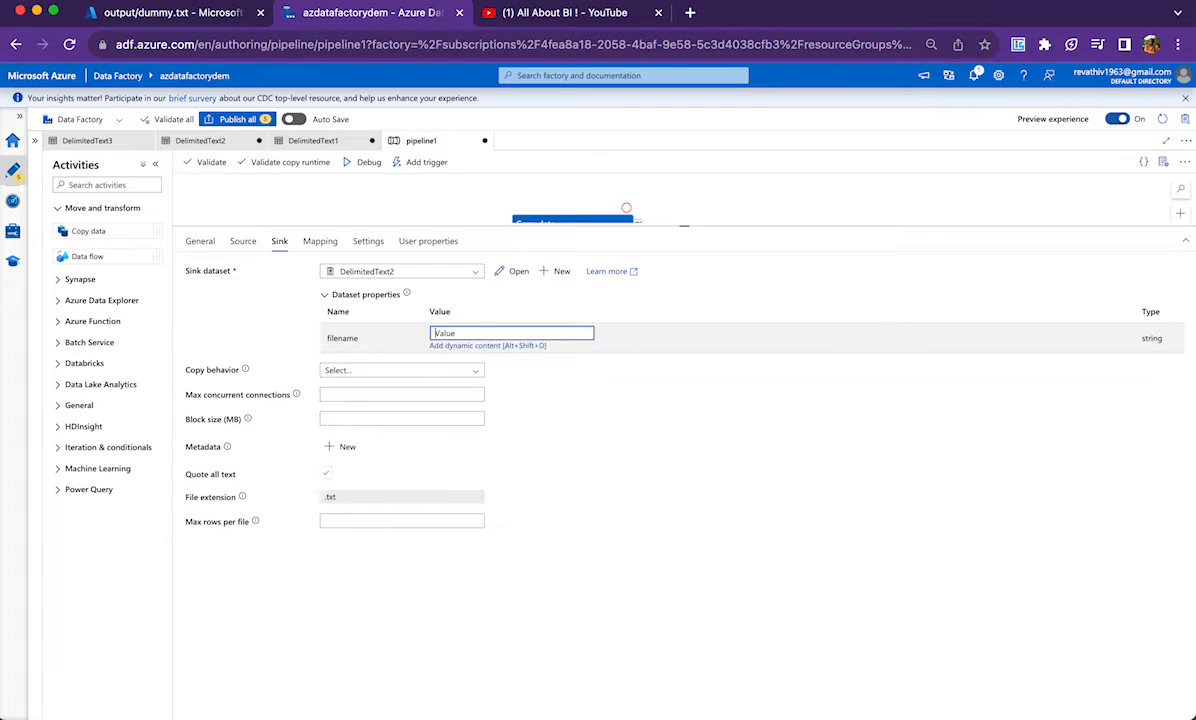
{"action": "type", "text": "metaoutput"}
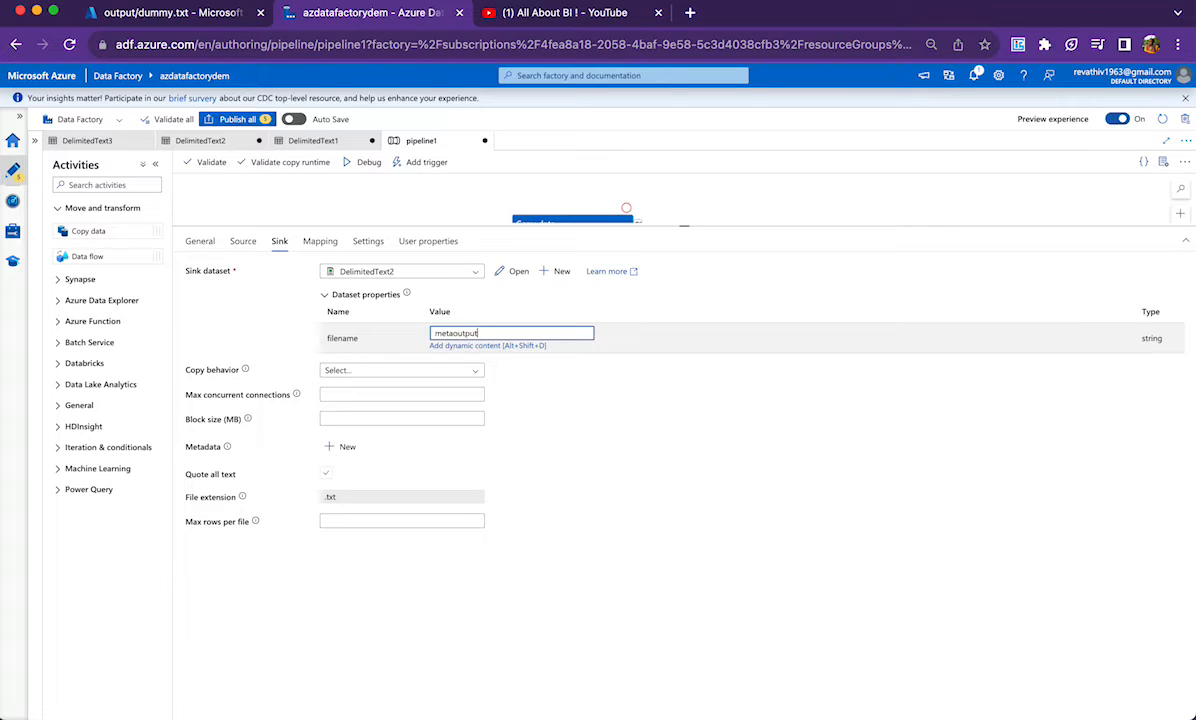
{"action": "type", "text": ".txt"}
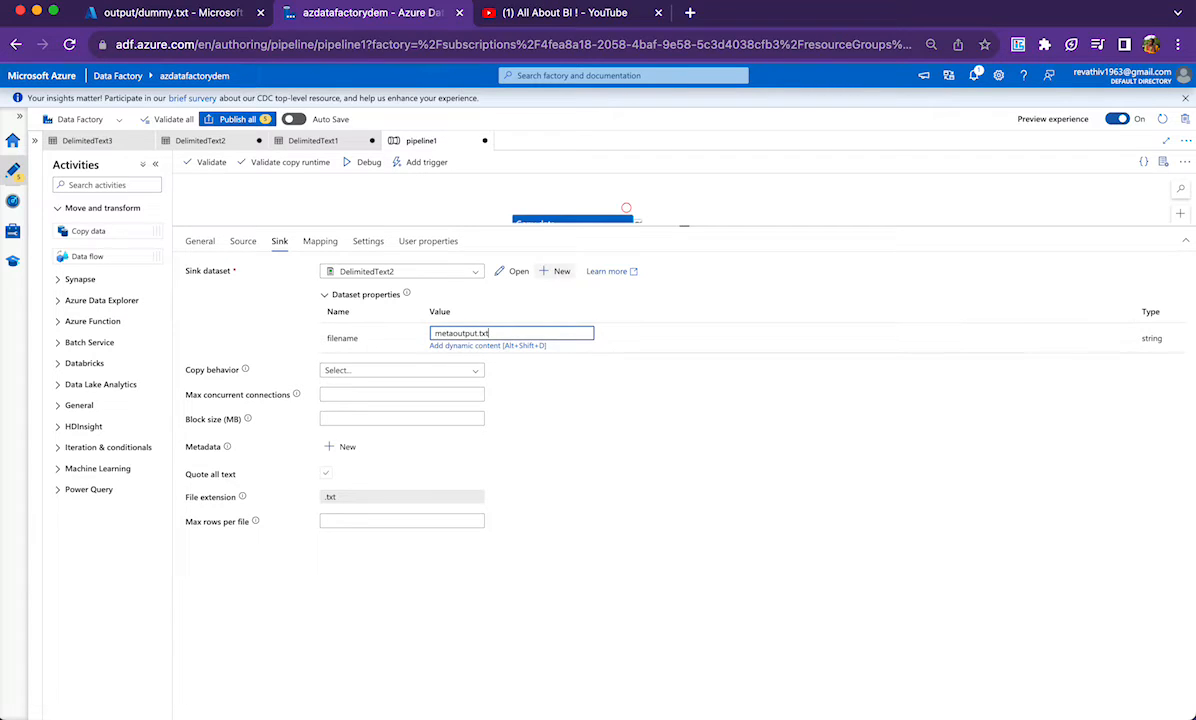
{"action": "left_click", "coordinate": [518, 272]}
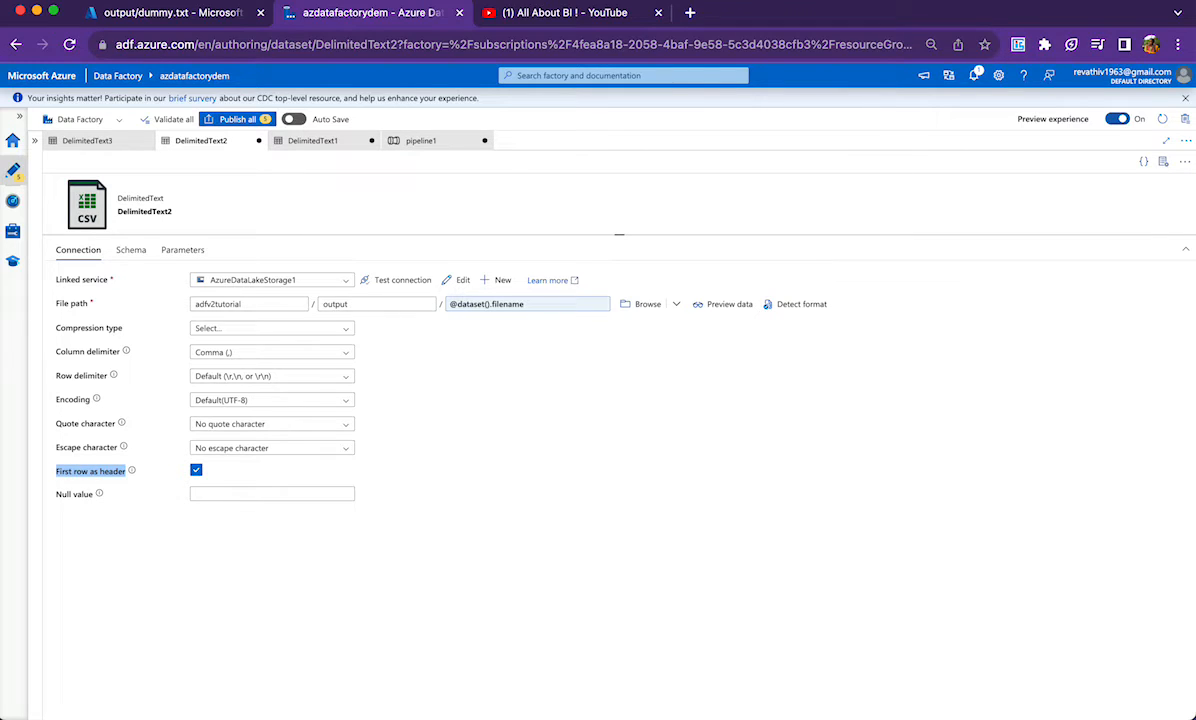
Step: Show the column mapping settings of the Copy data1 activity in pipeline1
{"action": "left_click", "coordinate": [420, 140]}
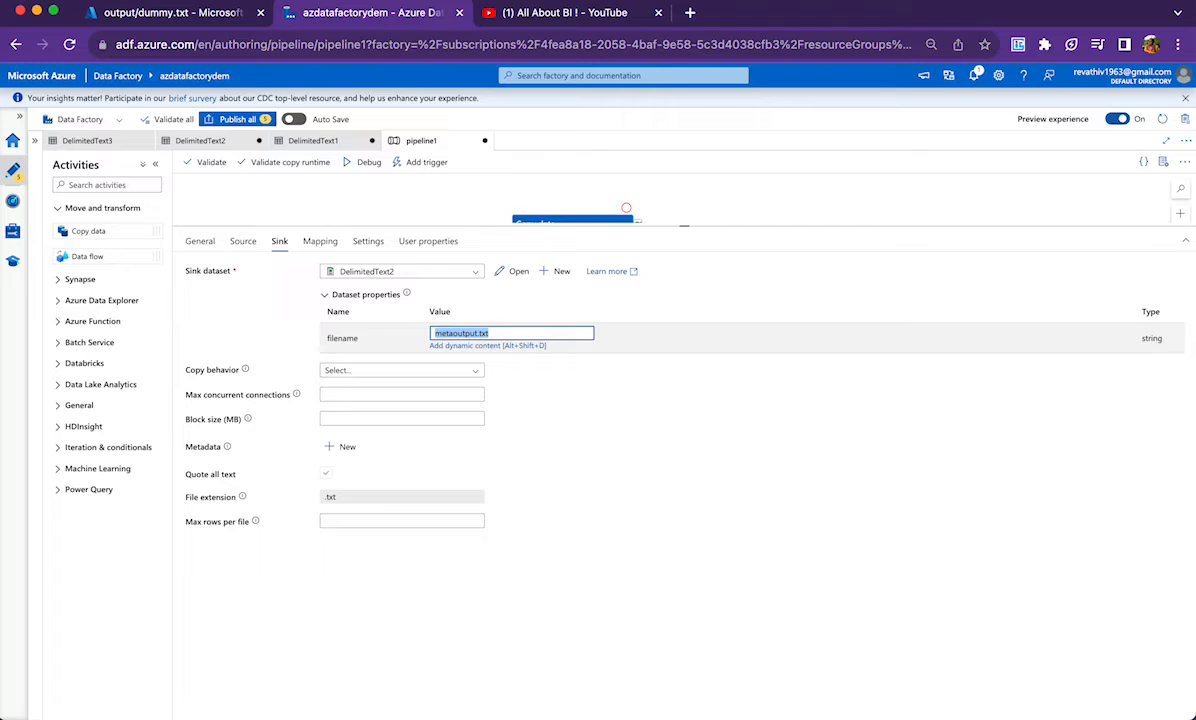
{"action": "left_click", "coordinate": [320, 240]}
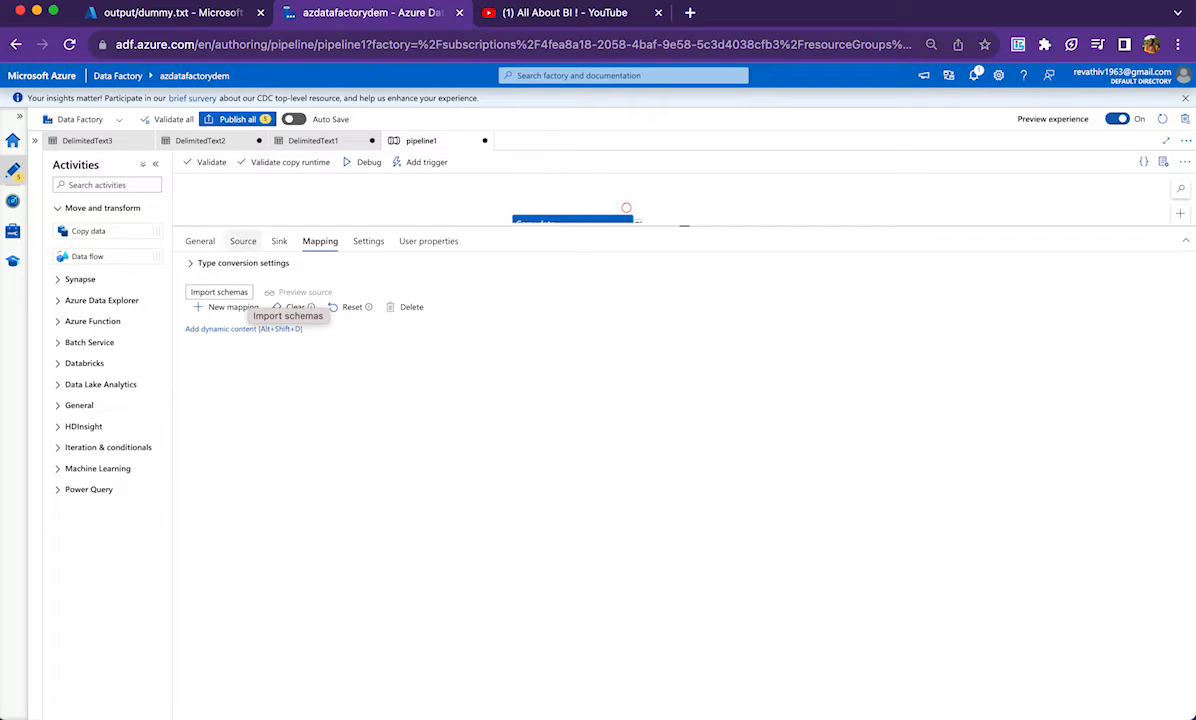
Step: Check the dummy file's contents, then start importing schemas for the Copy data1 mapping
{"action": "left_click", "coordinate": [170, 12]}
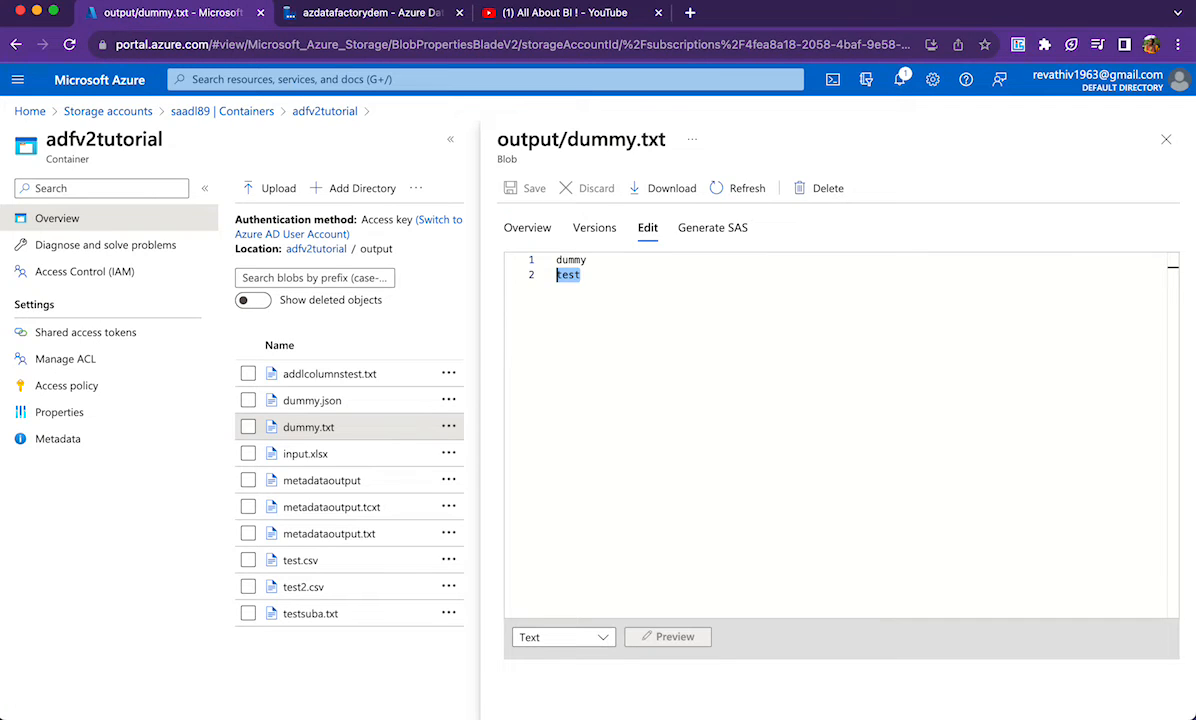
{"action": "double_click", "coordinate": [570, 260]}
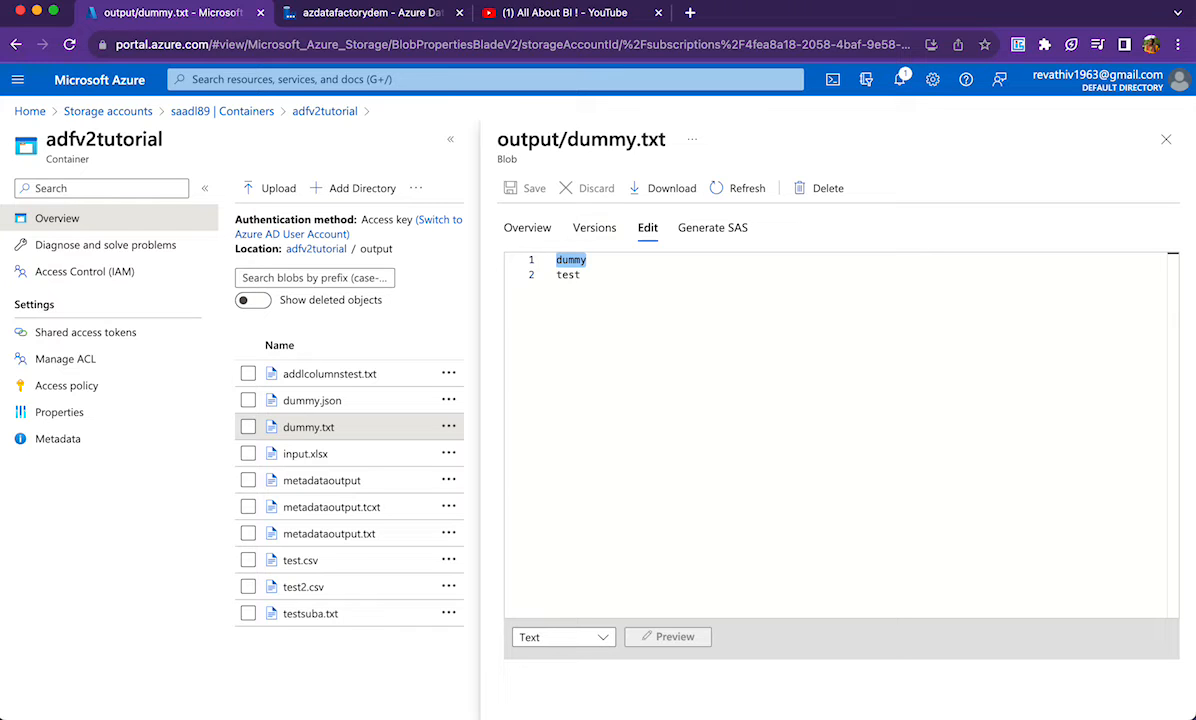
{"action": "left_click", "coordinate": [370, 12]}
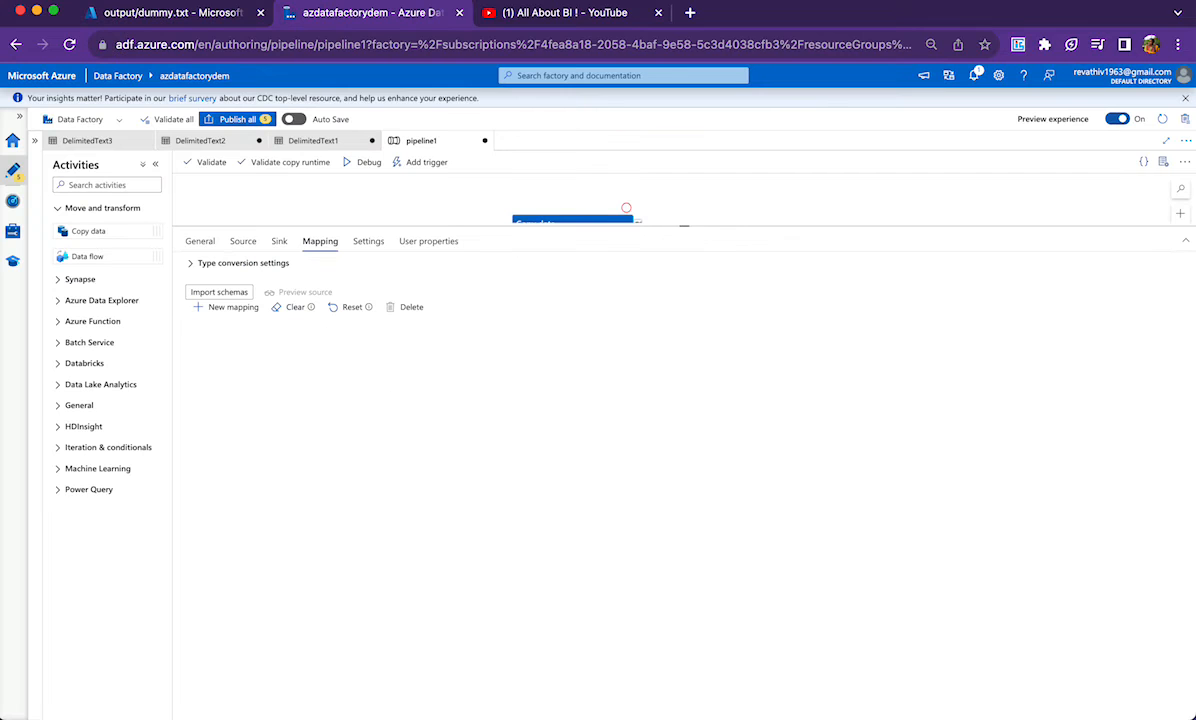
{"action": "left_click", "coordinate": [218, 292]}
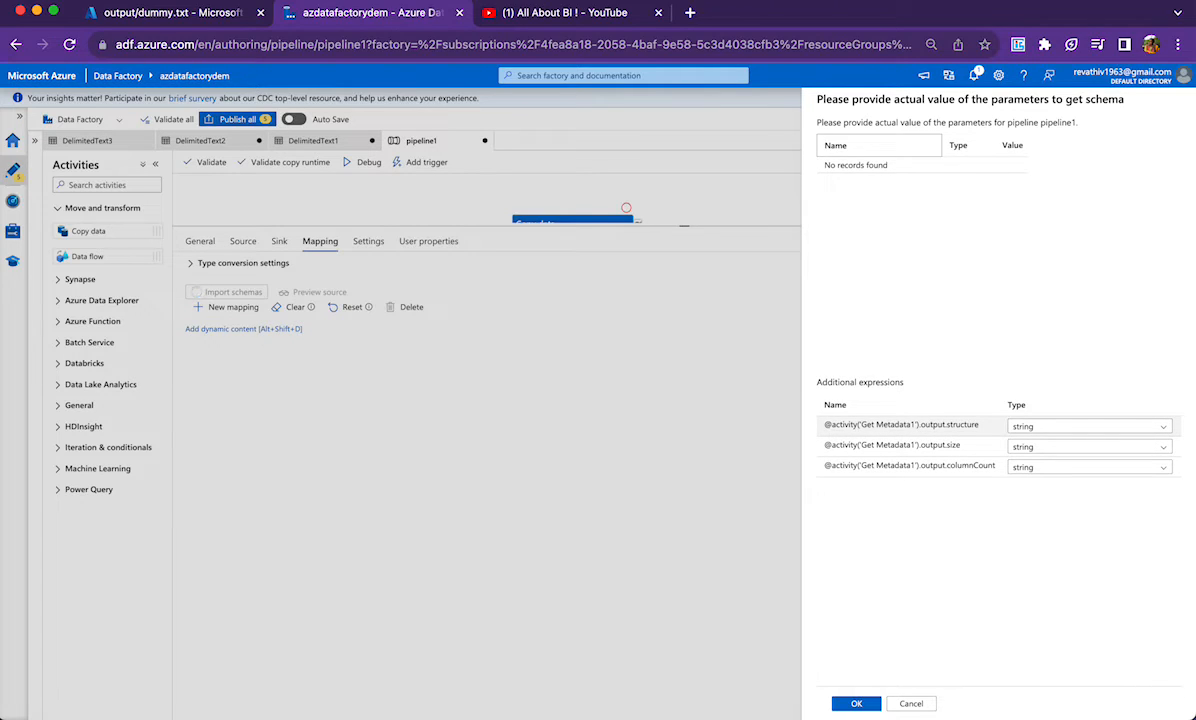
Step: Keep the structure expression as string with value 1; the first import fails, so retry
{"action": "left_click", "coordinate": [1088, 444]}
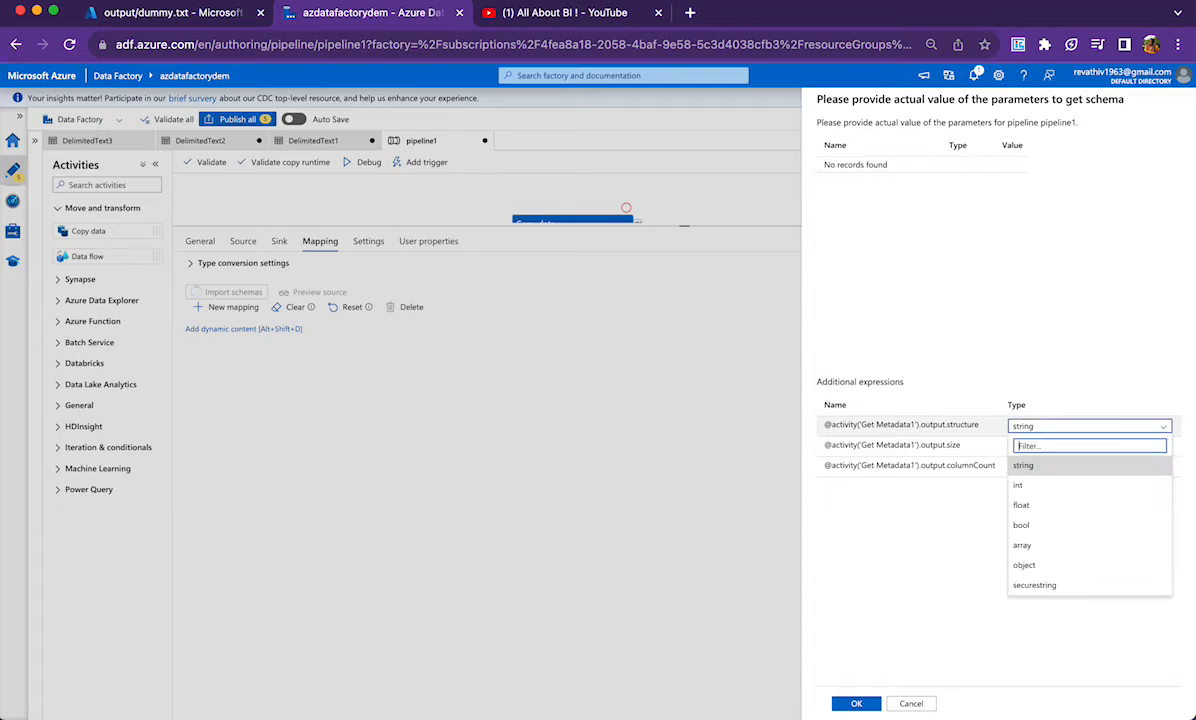
{"action": "left_click", "coordinate": [1024, 464]}
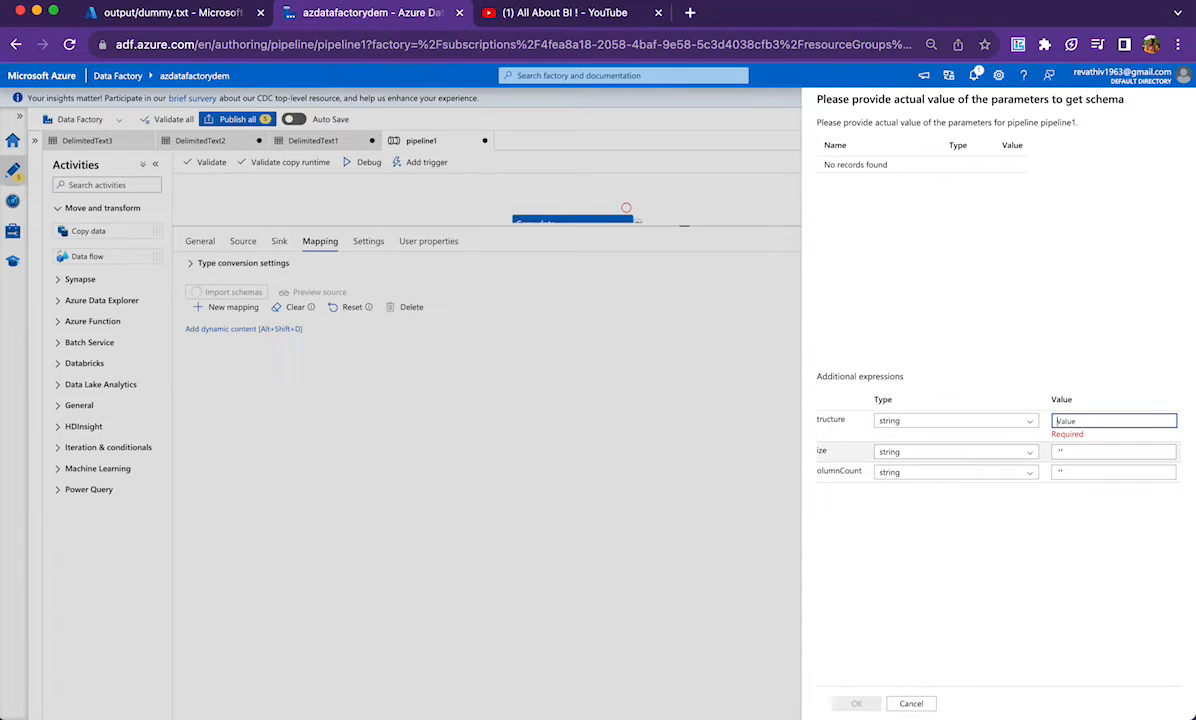
{"action": "type", "text": "1"}
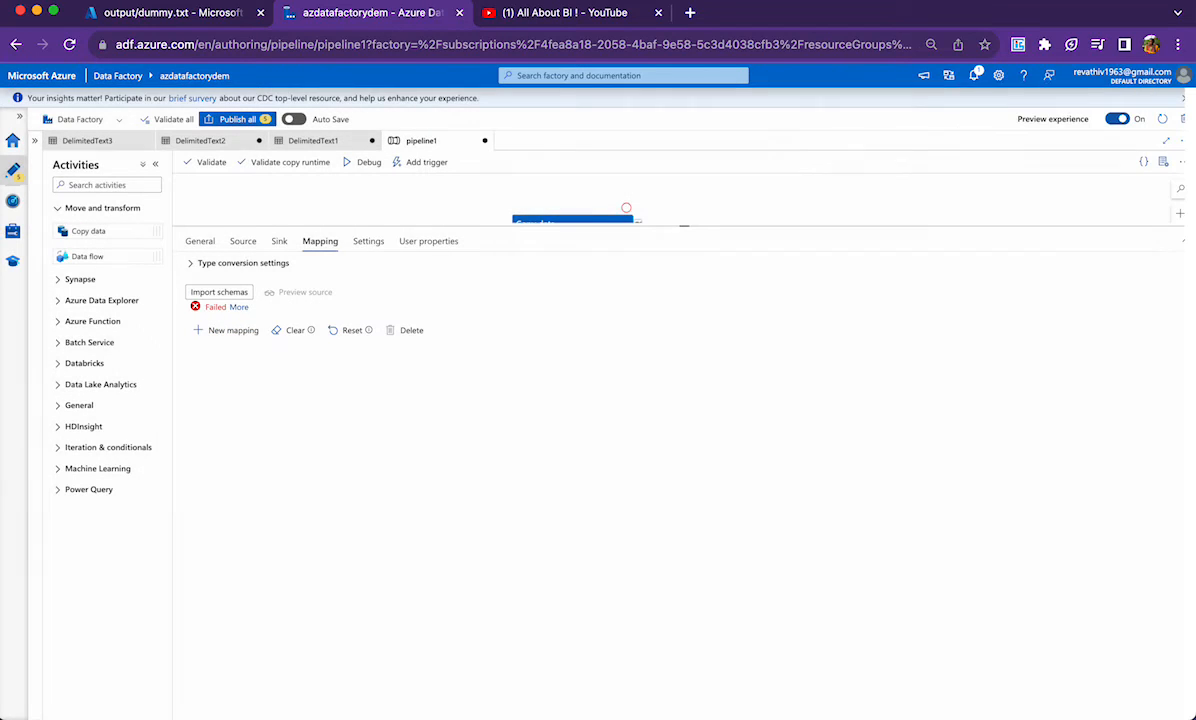
{"action": "left_click", "coordinate": [218, 292]}
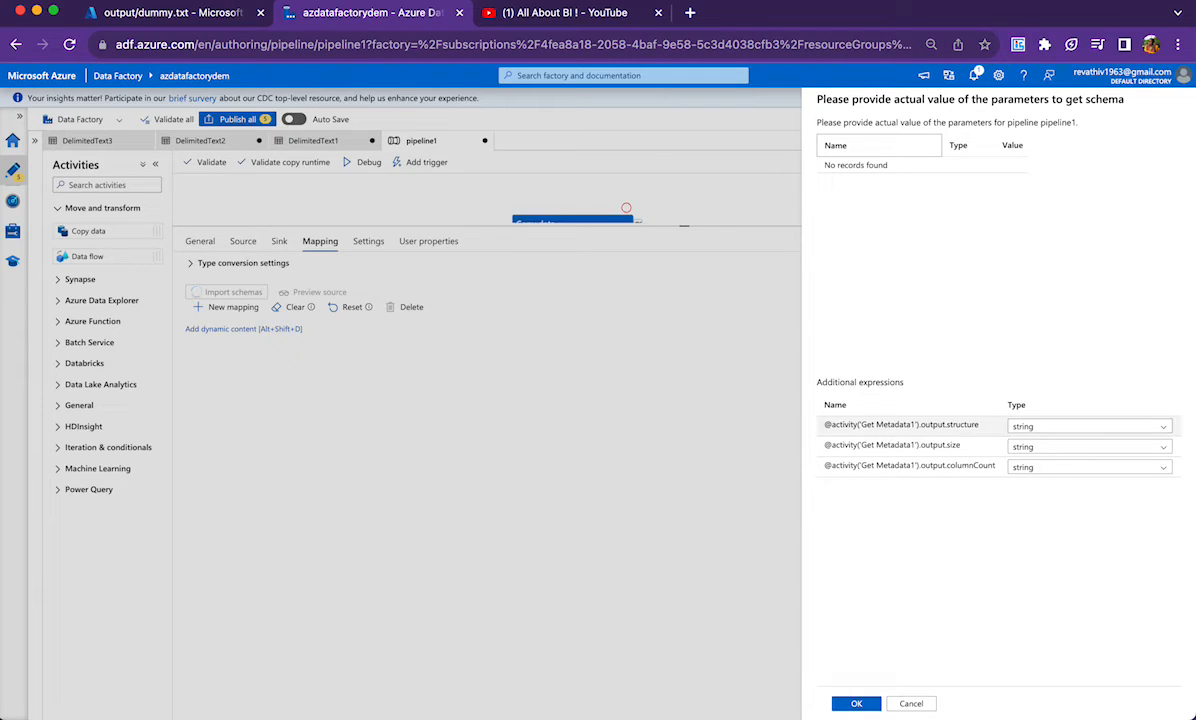
Step: Import the schema so dummy, structure, size and colcount map to matching string columns
{"action": "left_click", "coordinate": [1084, 424]}
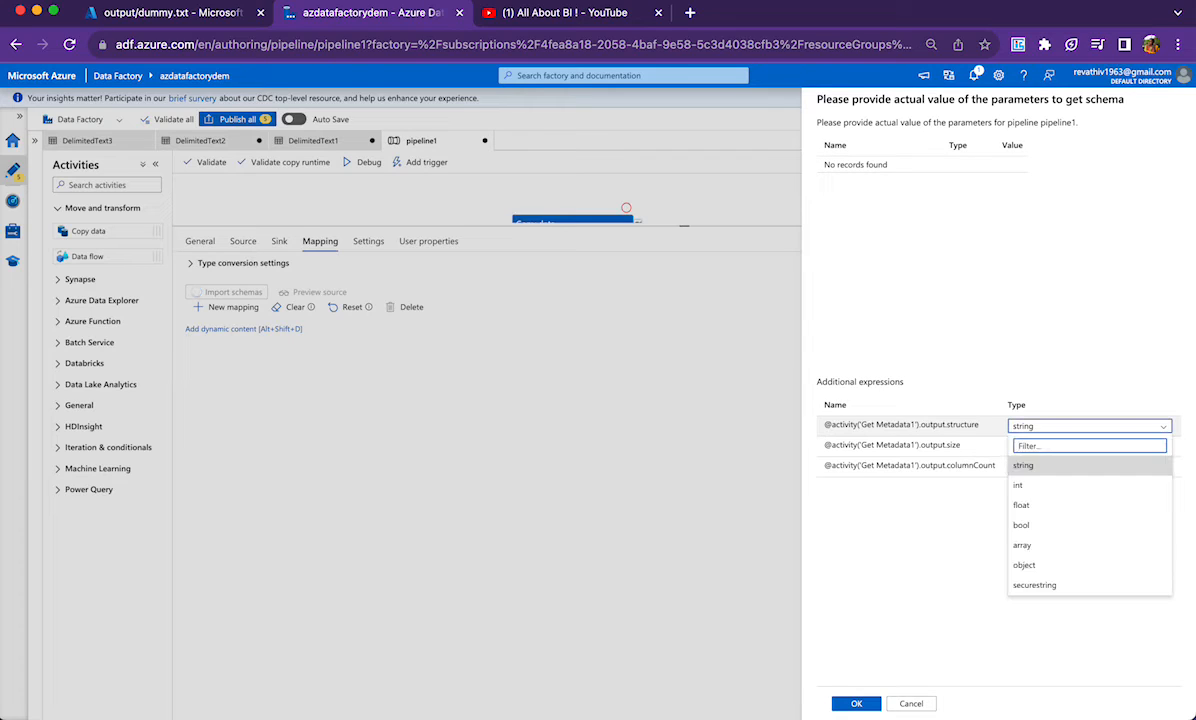
{"action": "left_click", "coordinate": [1024, 464]}
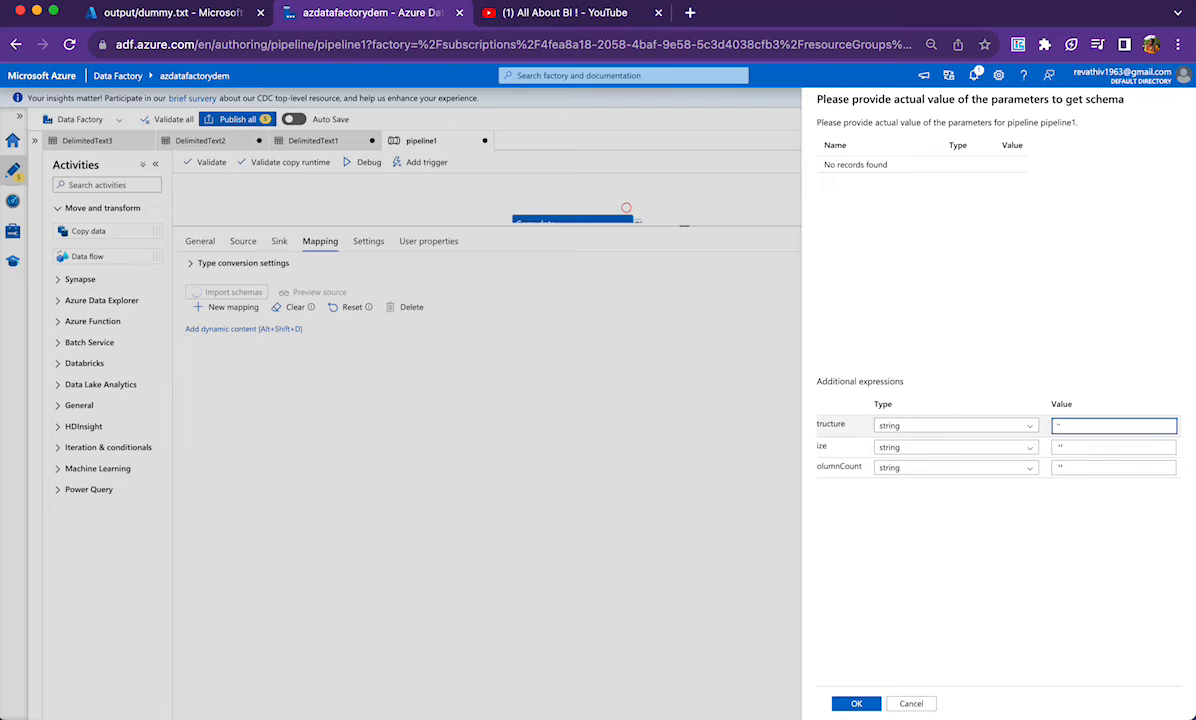
{"action": "left_click", "coordinate": [1112, 466]}
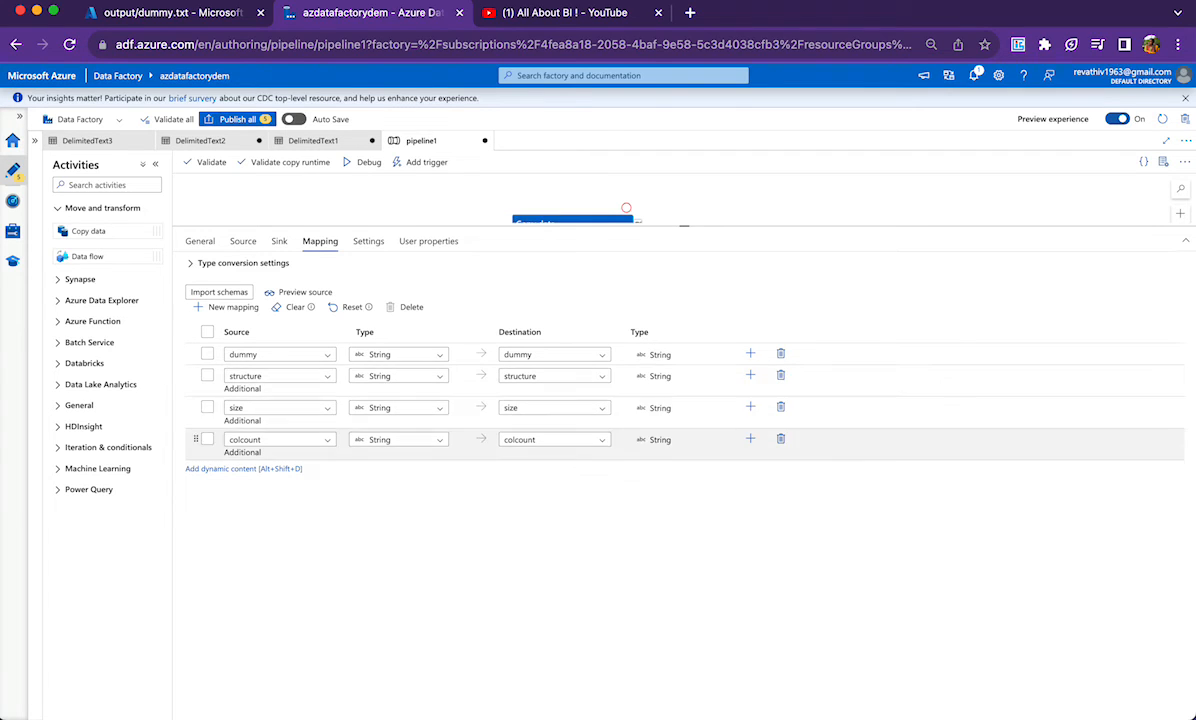
Step: Delete the dummy row from the copy mapping, keeping structure, size and colcount
{"action": "left_click", "coordinate": [208, 352]}
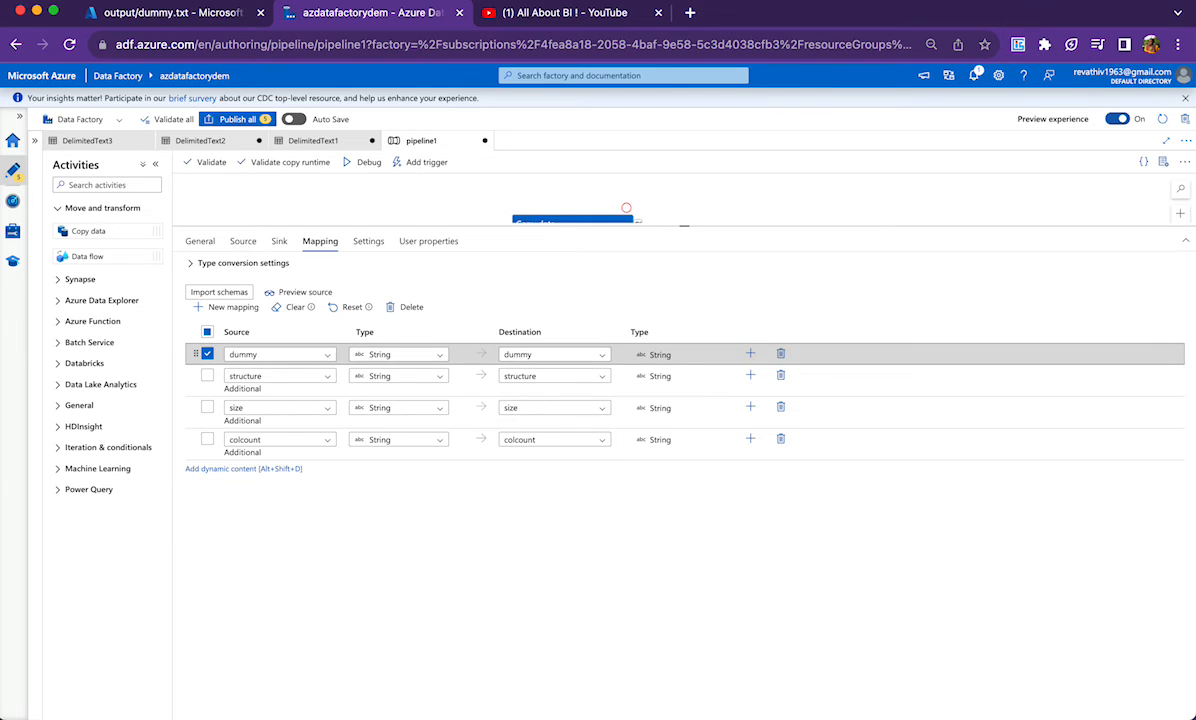
{"action": "left_click", "coordinate": [780, 352]}
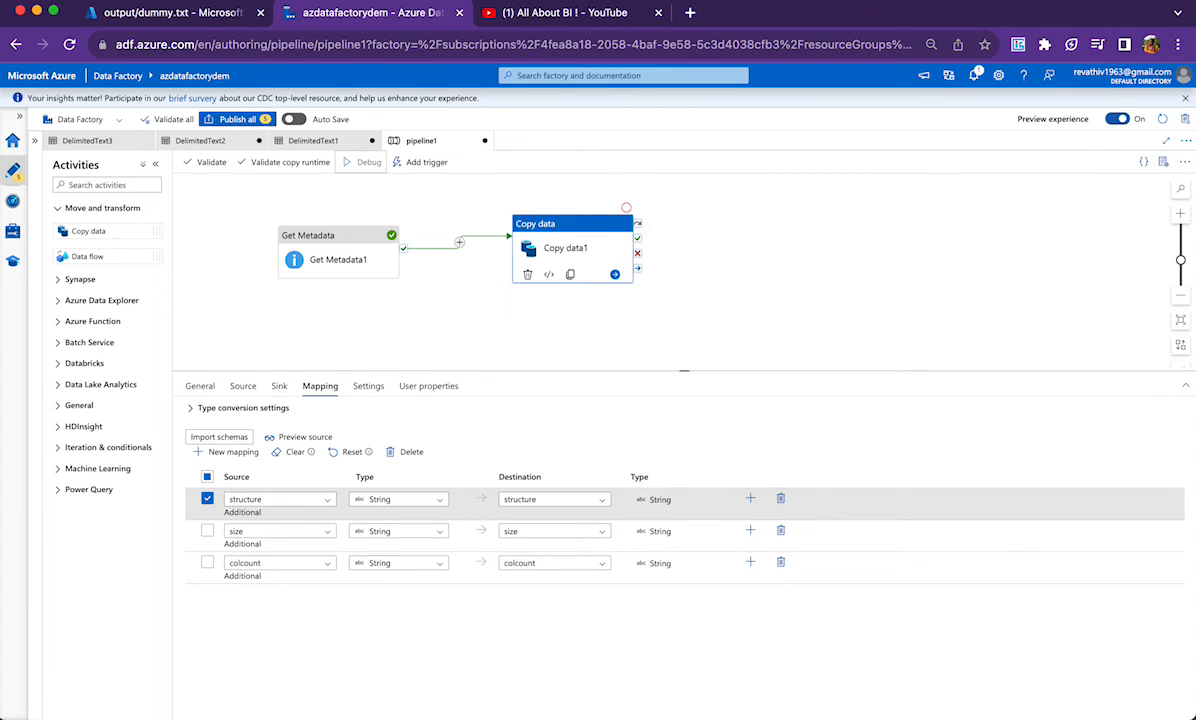
{"action": "left_click", "coordinate": [368, 162]}
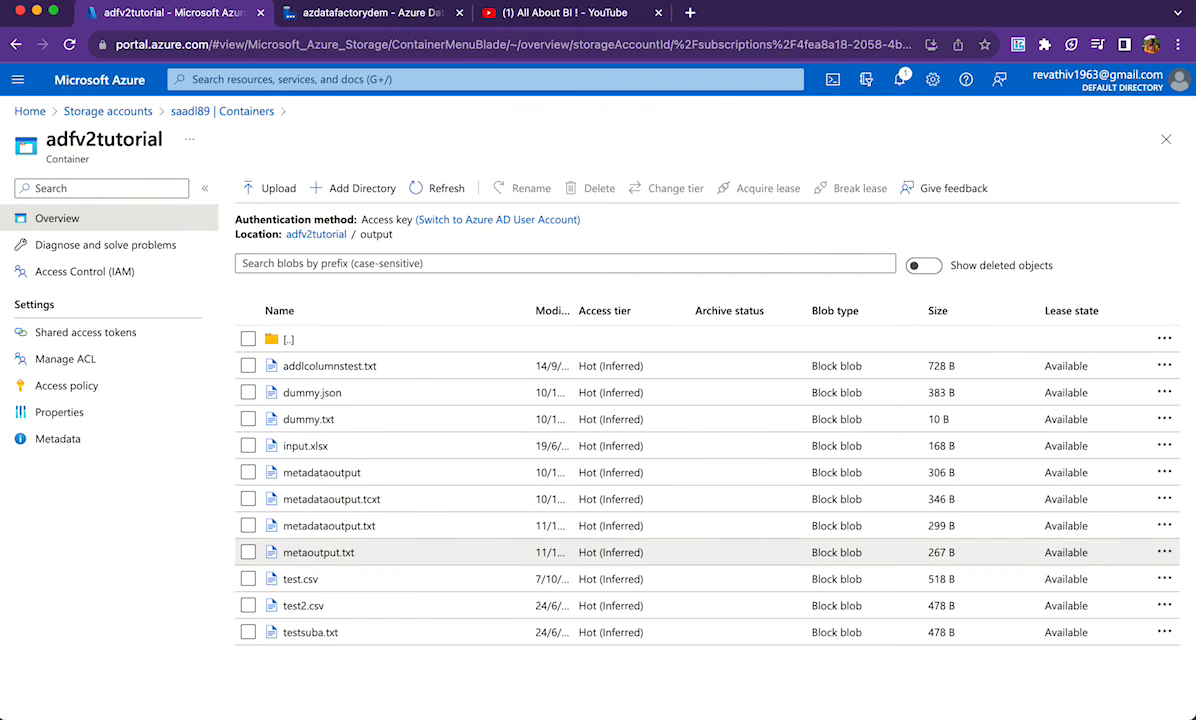
Step: View metaoutput.txt's text: header structure,size,colcount with values ending 518,7
{"action": "left_click", "coordinate": [318, 552]}
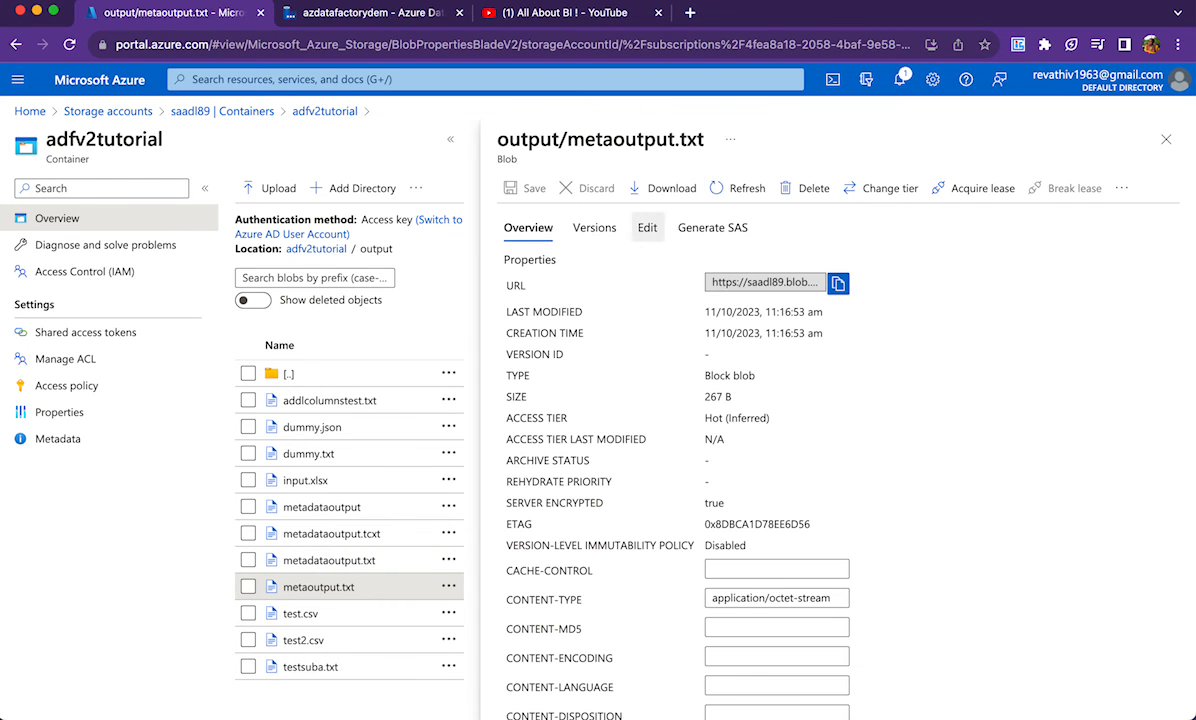
{"action": "left_click", "coordinate": [648, 228]}
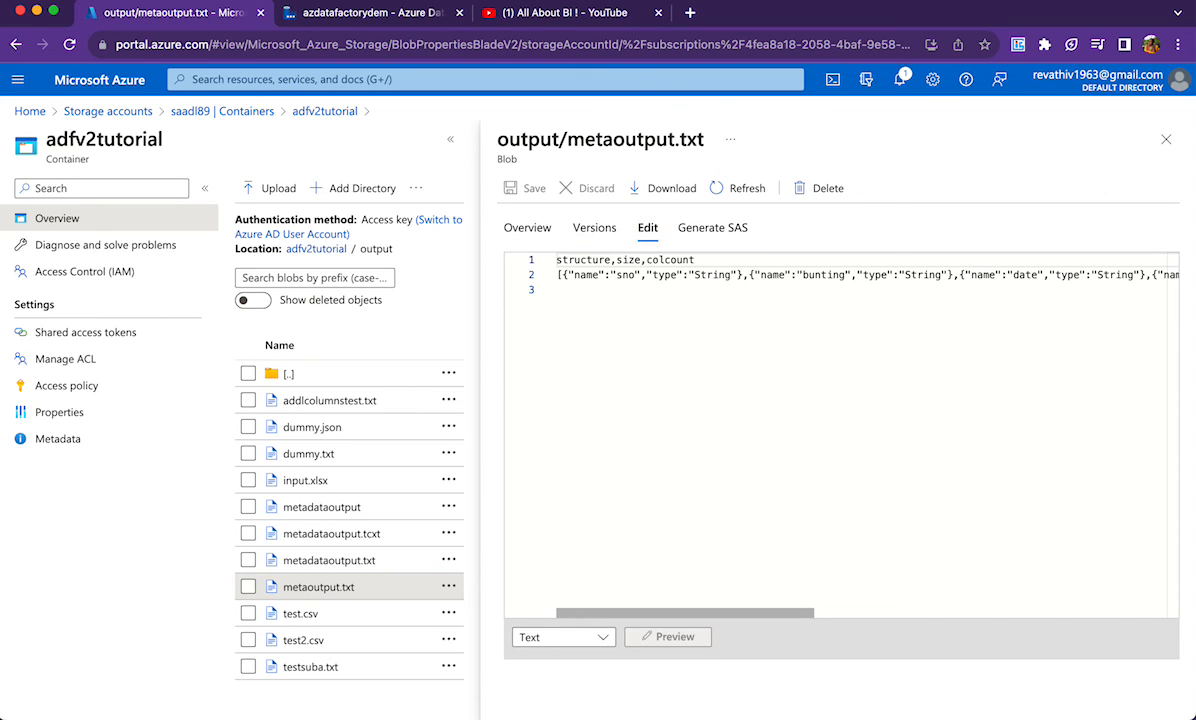
{"action": "double_click", "coordinate": [628, 260]}
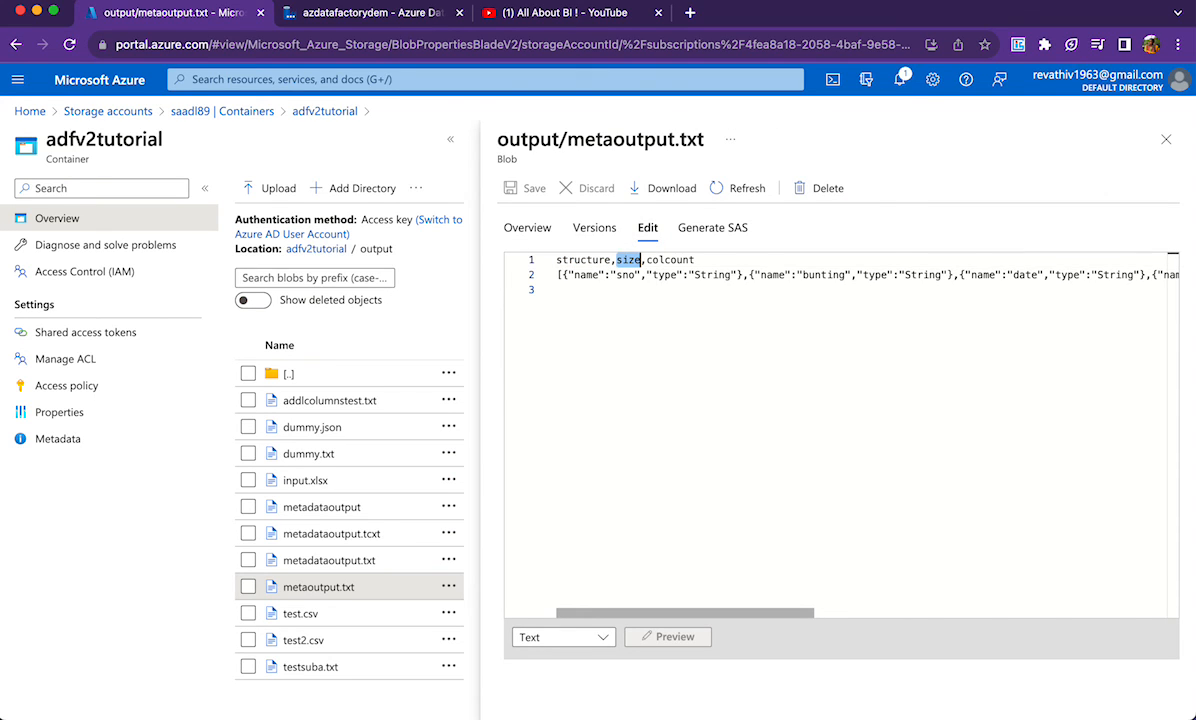
{"action": "triple_click", "coordinate": [624, 260]}
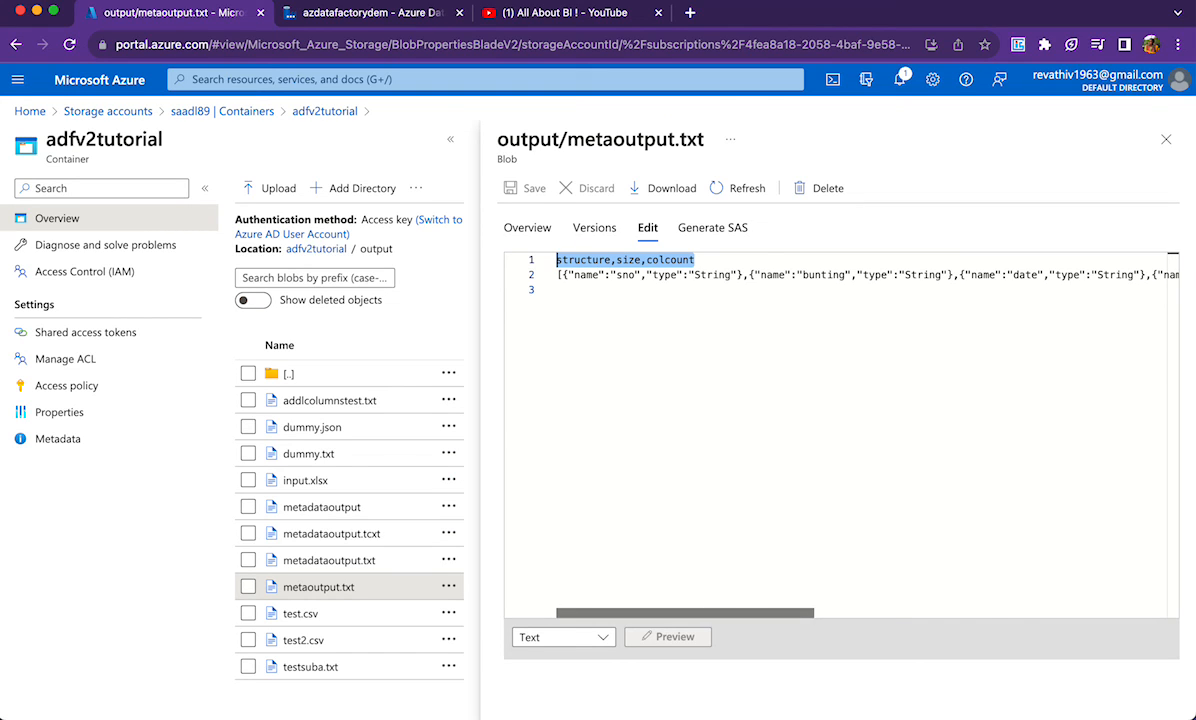
{"action": "scroll", "scroll_direction": "right", "scroll_amount": 3}
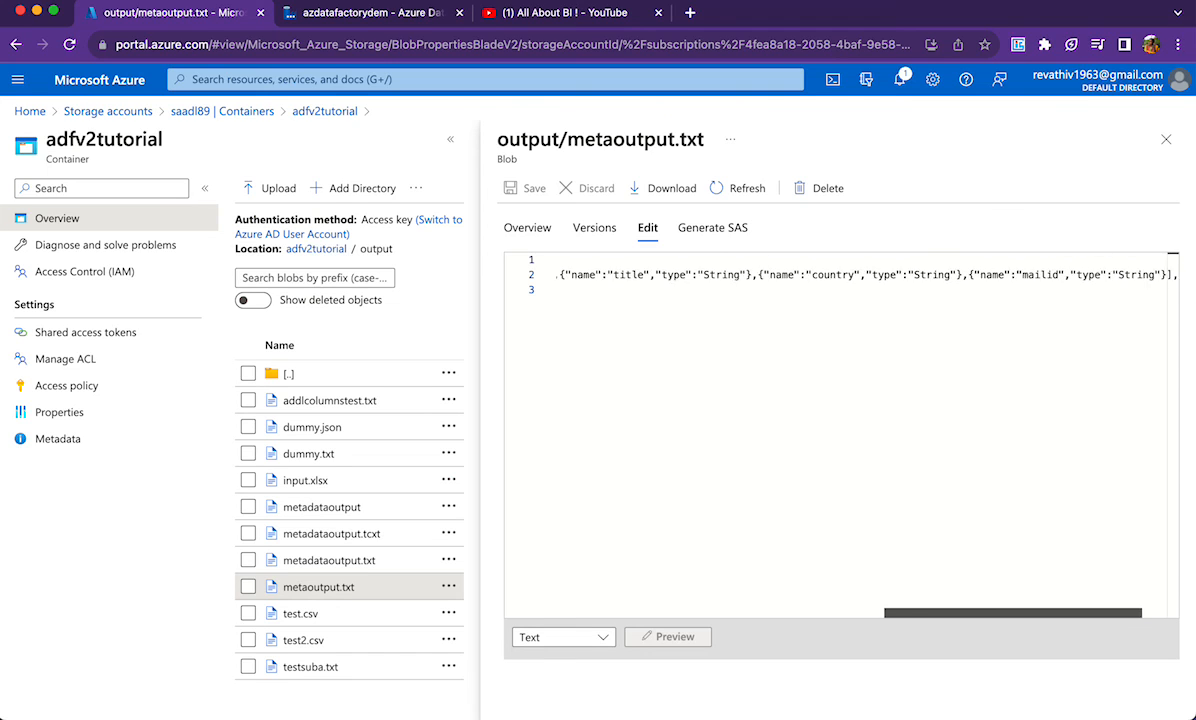
{"action": "scroll", "scroll_direction": "right", "scroll_amount": 3}
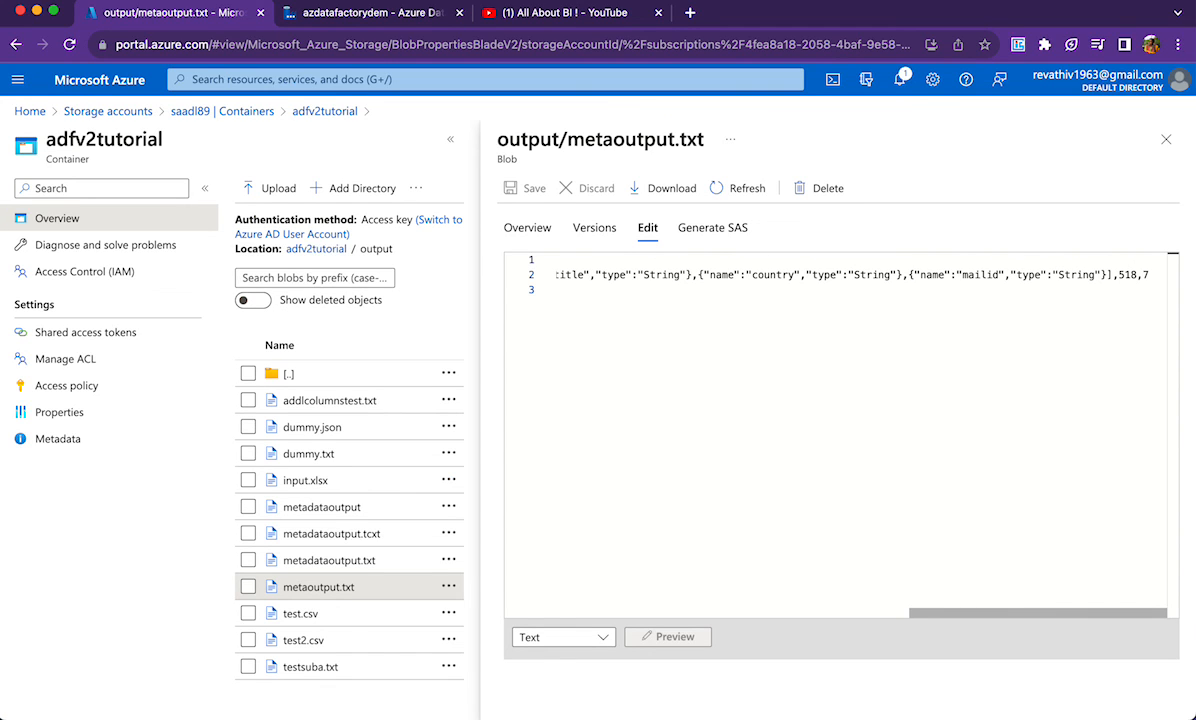
{"action": "left_click", "coordinate": [1120, 274]}
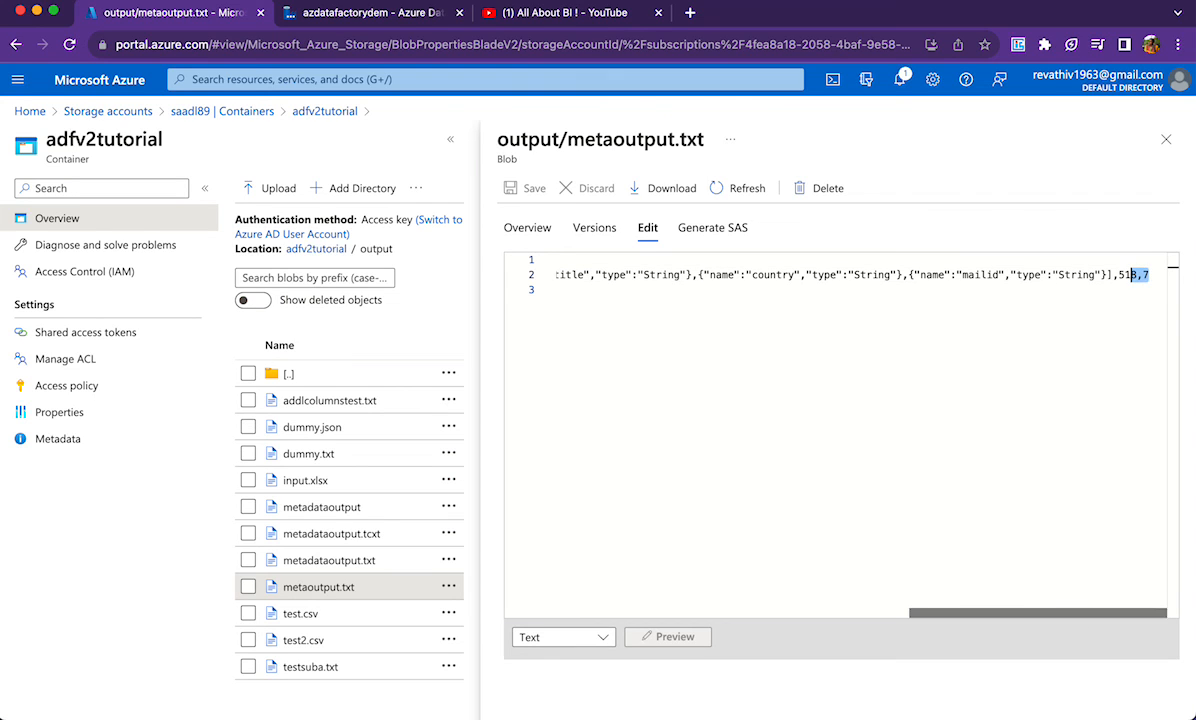
{"action": "scroll", "scroll_direction": "left", "scroll_amount": 3}
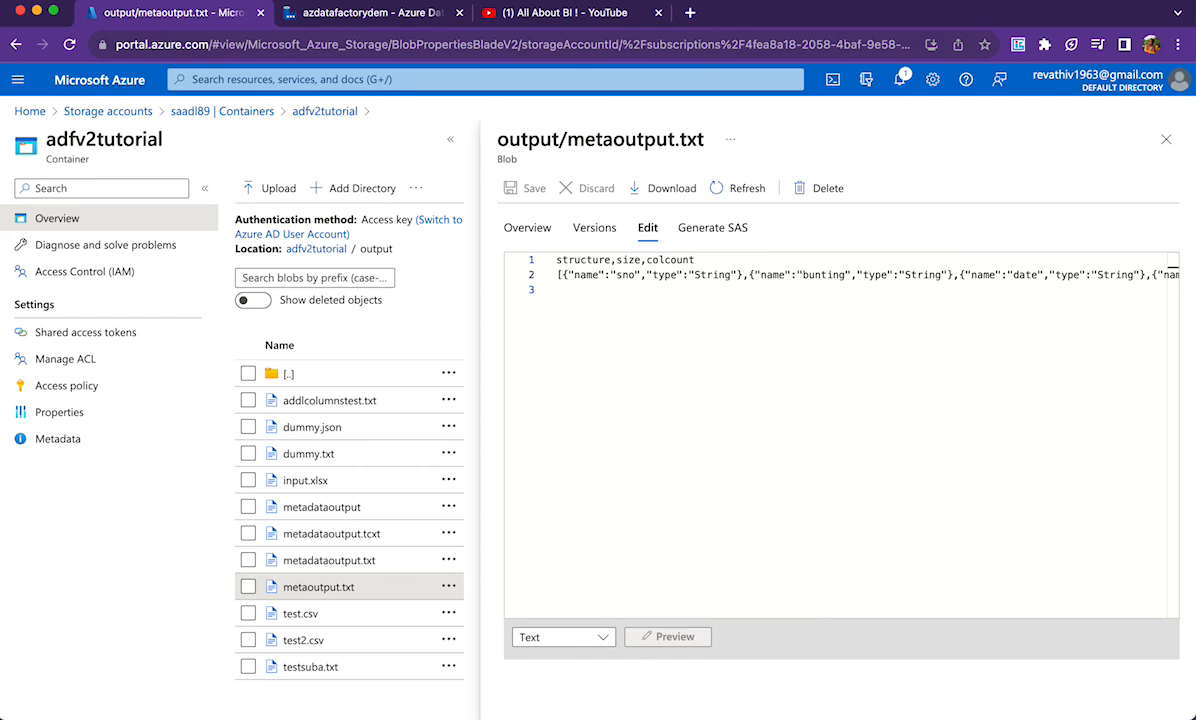
Step: Return to the Data Factory pipeline run showing both activities succeeded
{"action": "left_click", "coordinate": [370, 12]}
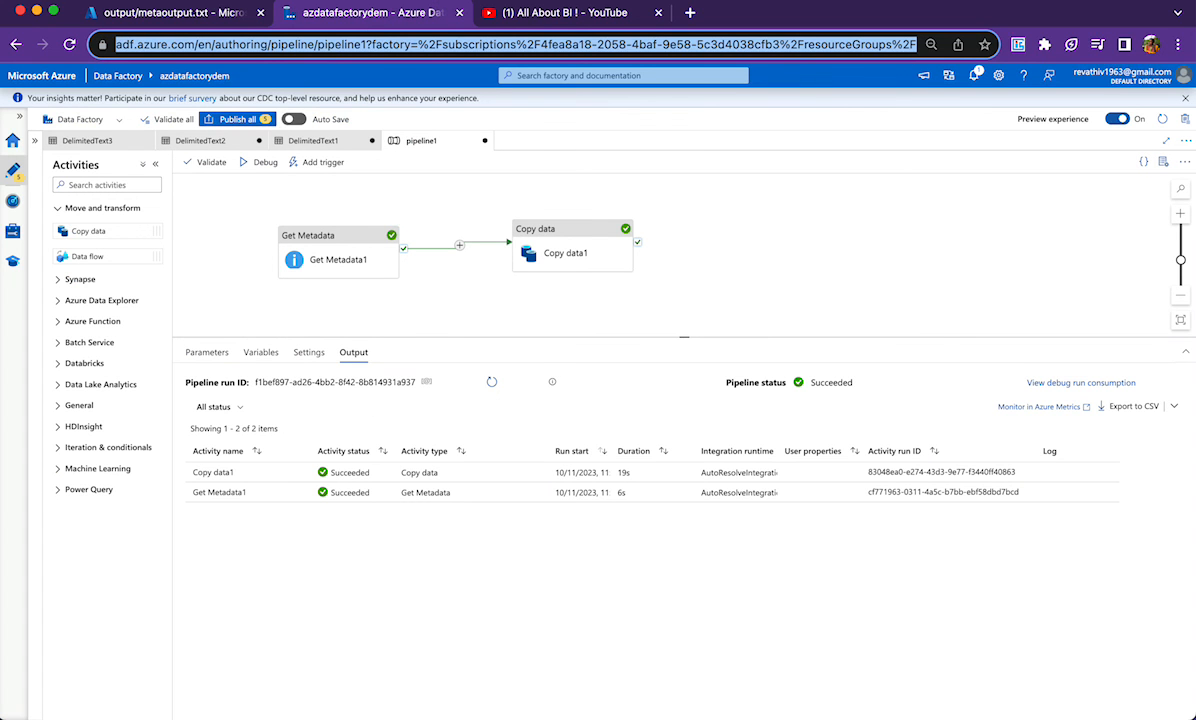